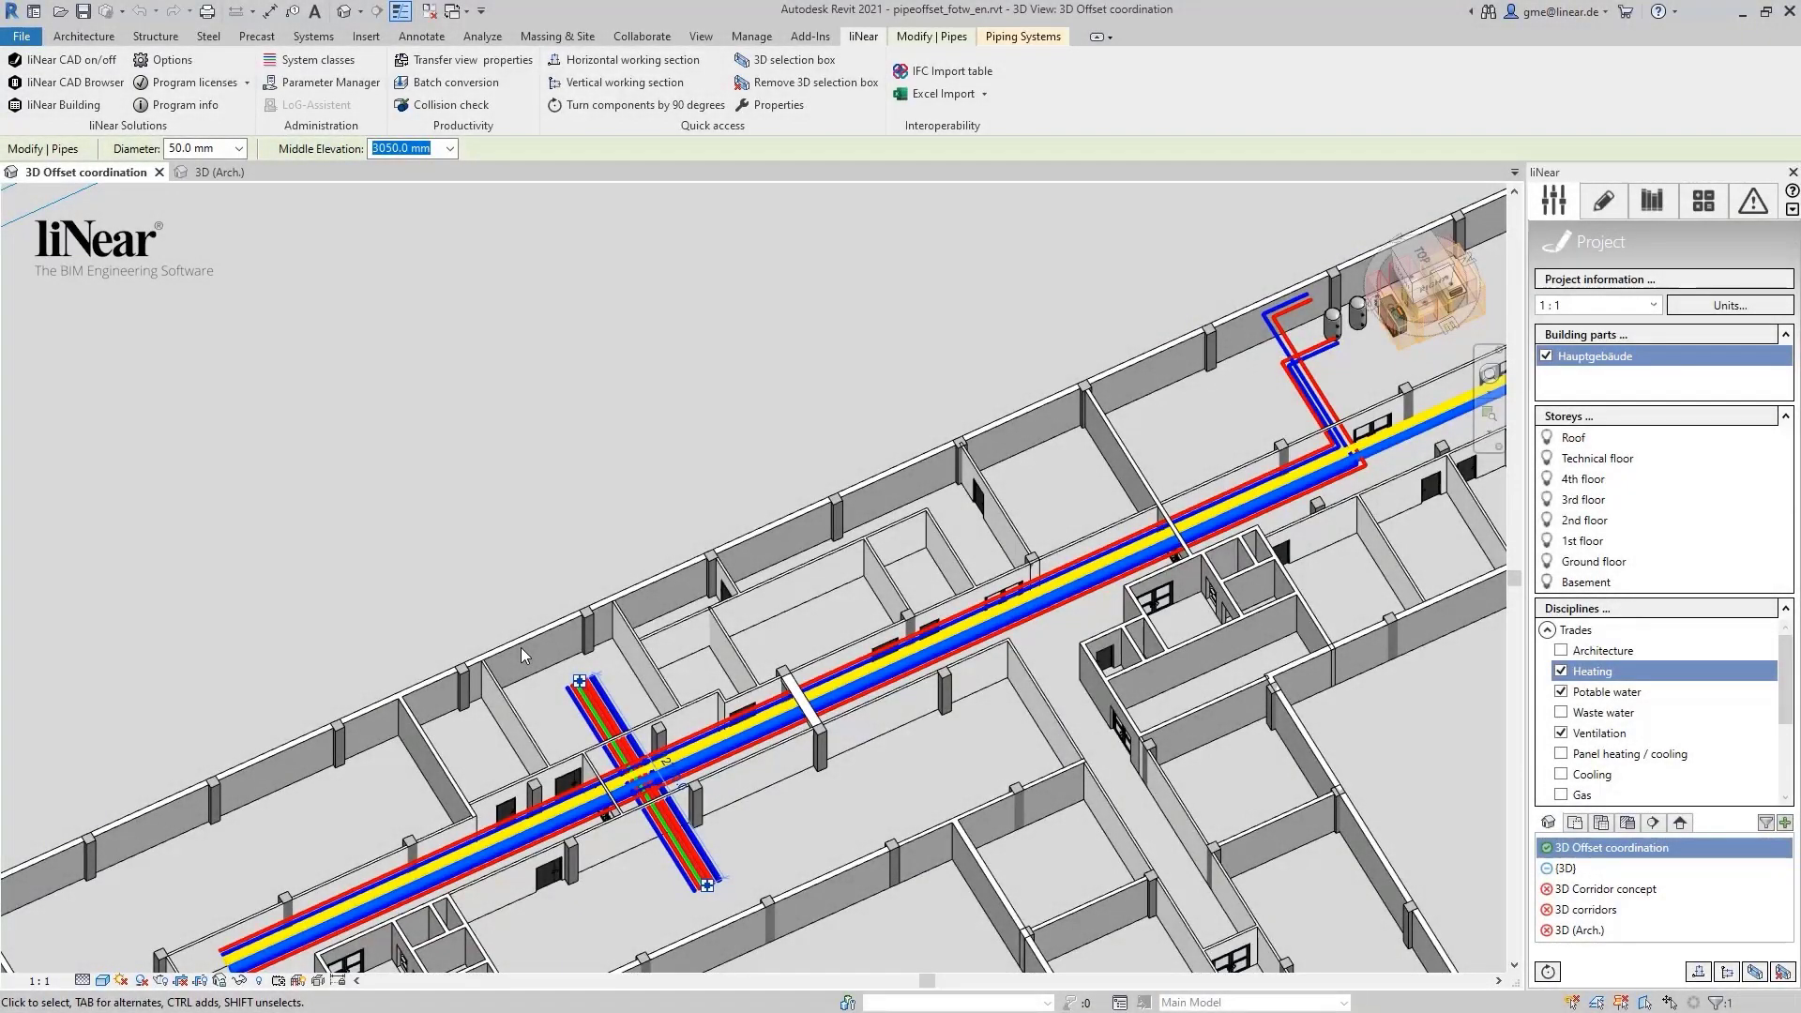
pyautogui.moveTo(529, 655)
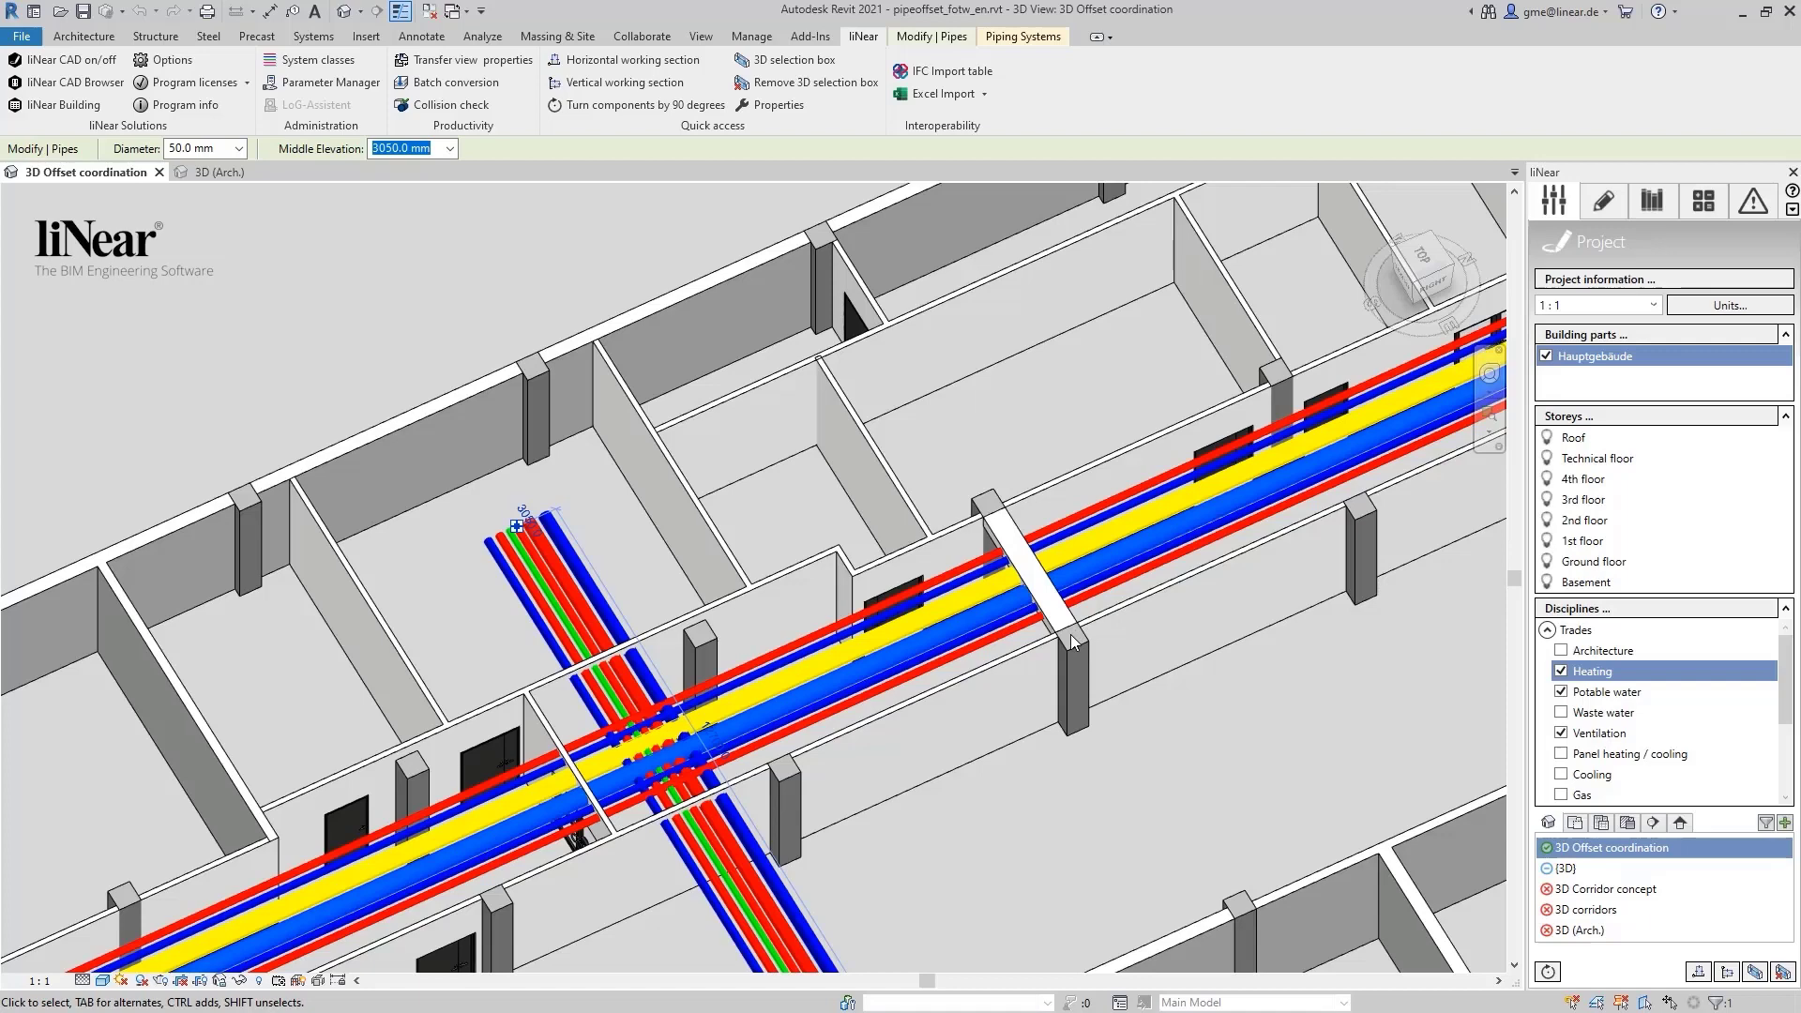
pyautogui.moveTo(1209, 460)
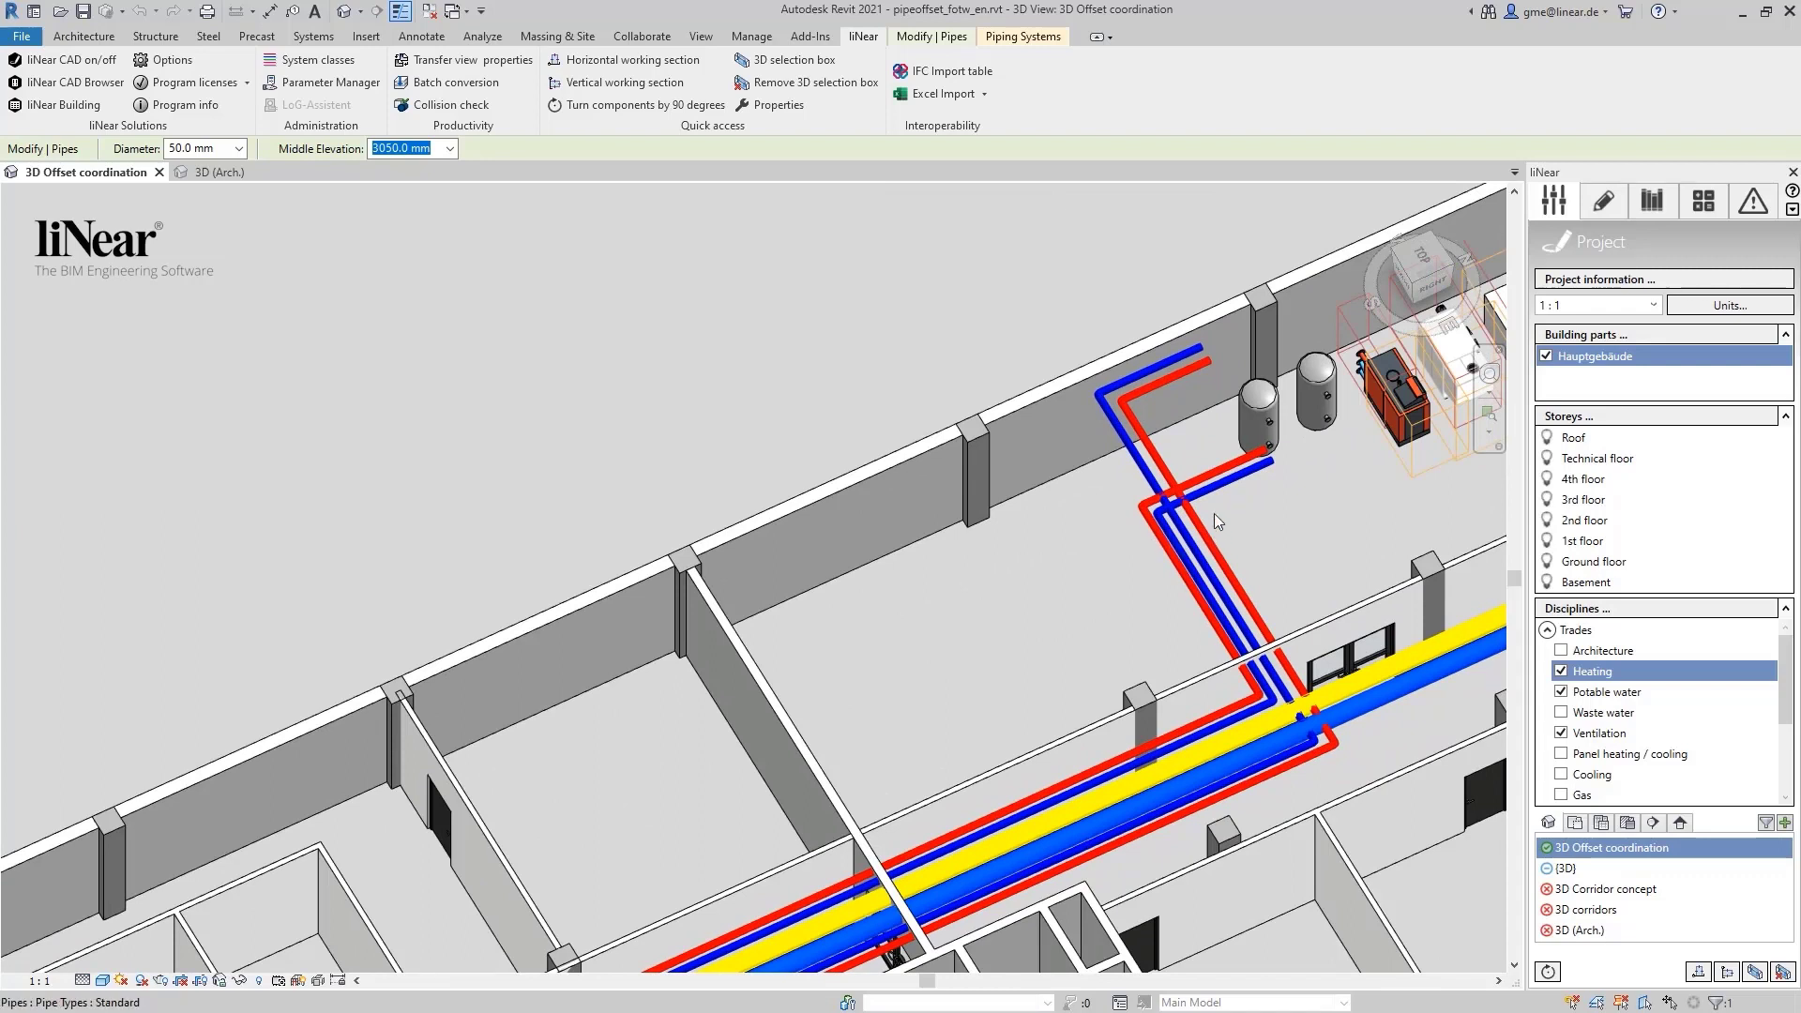
pyautogui.moveTo(1126, 552)
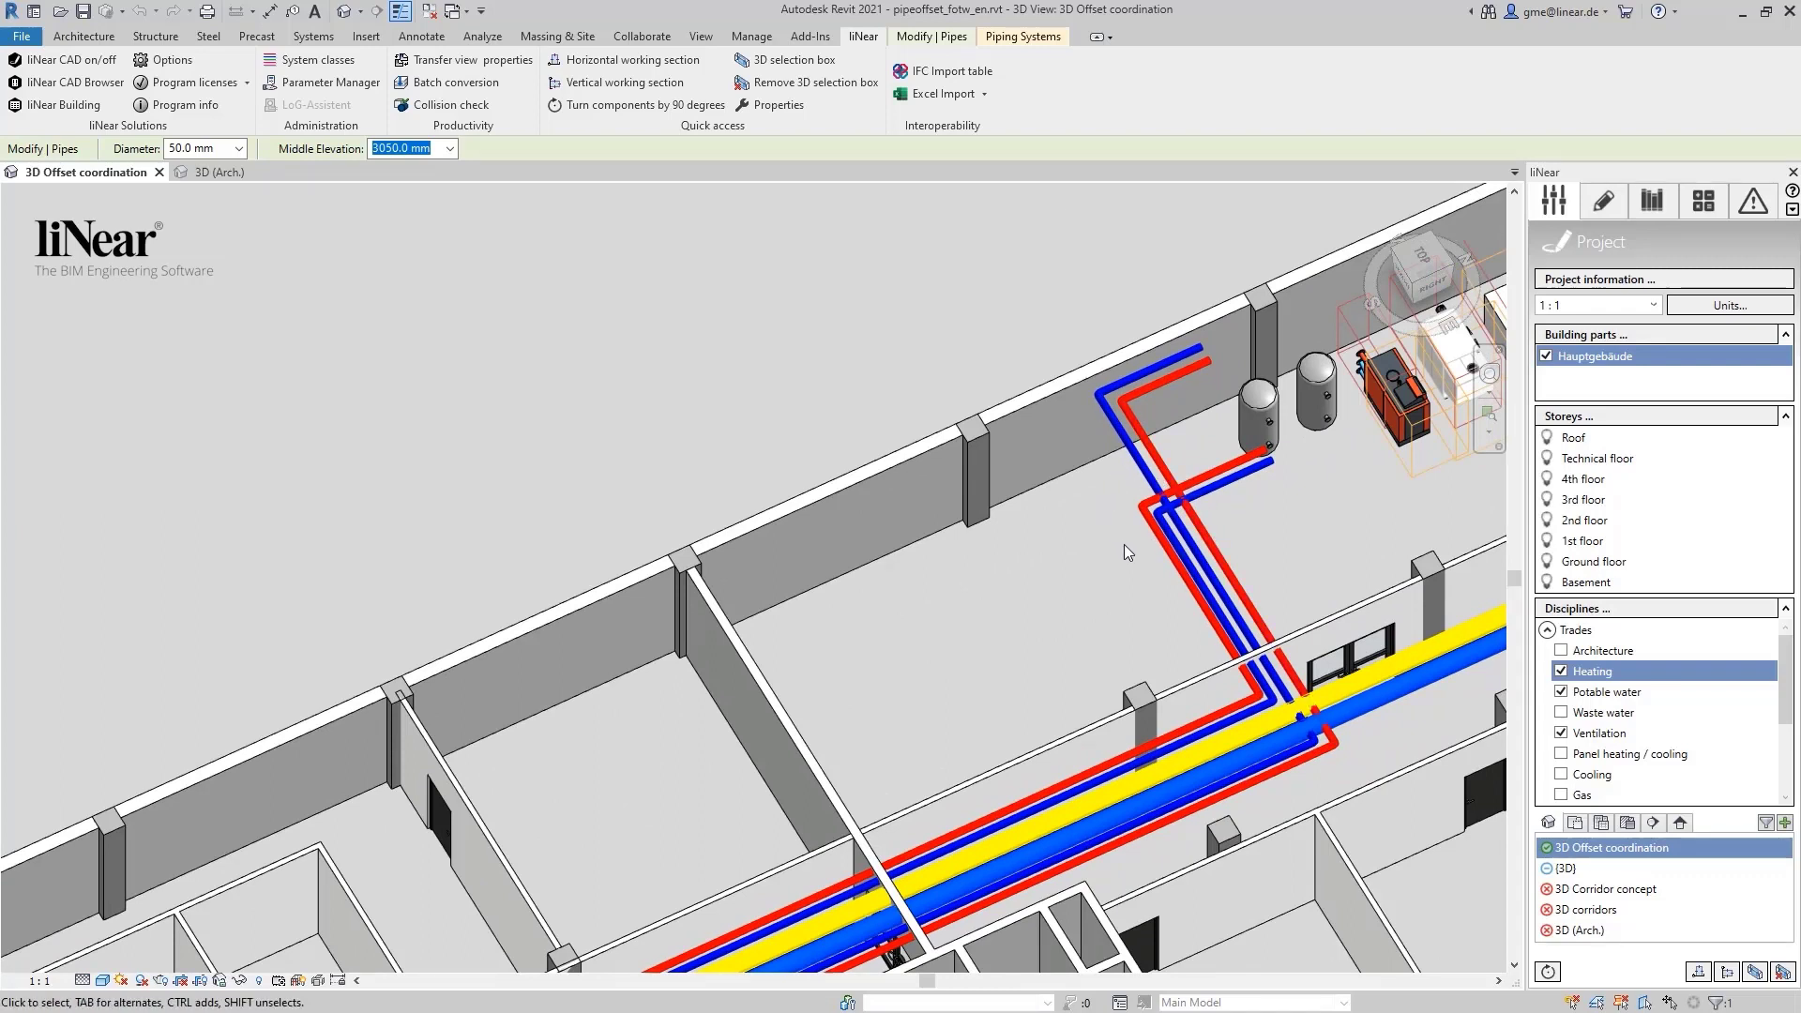
pyautogui.moveTo(1090, 566)
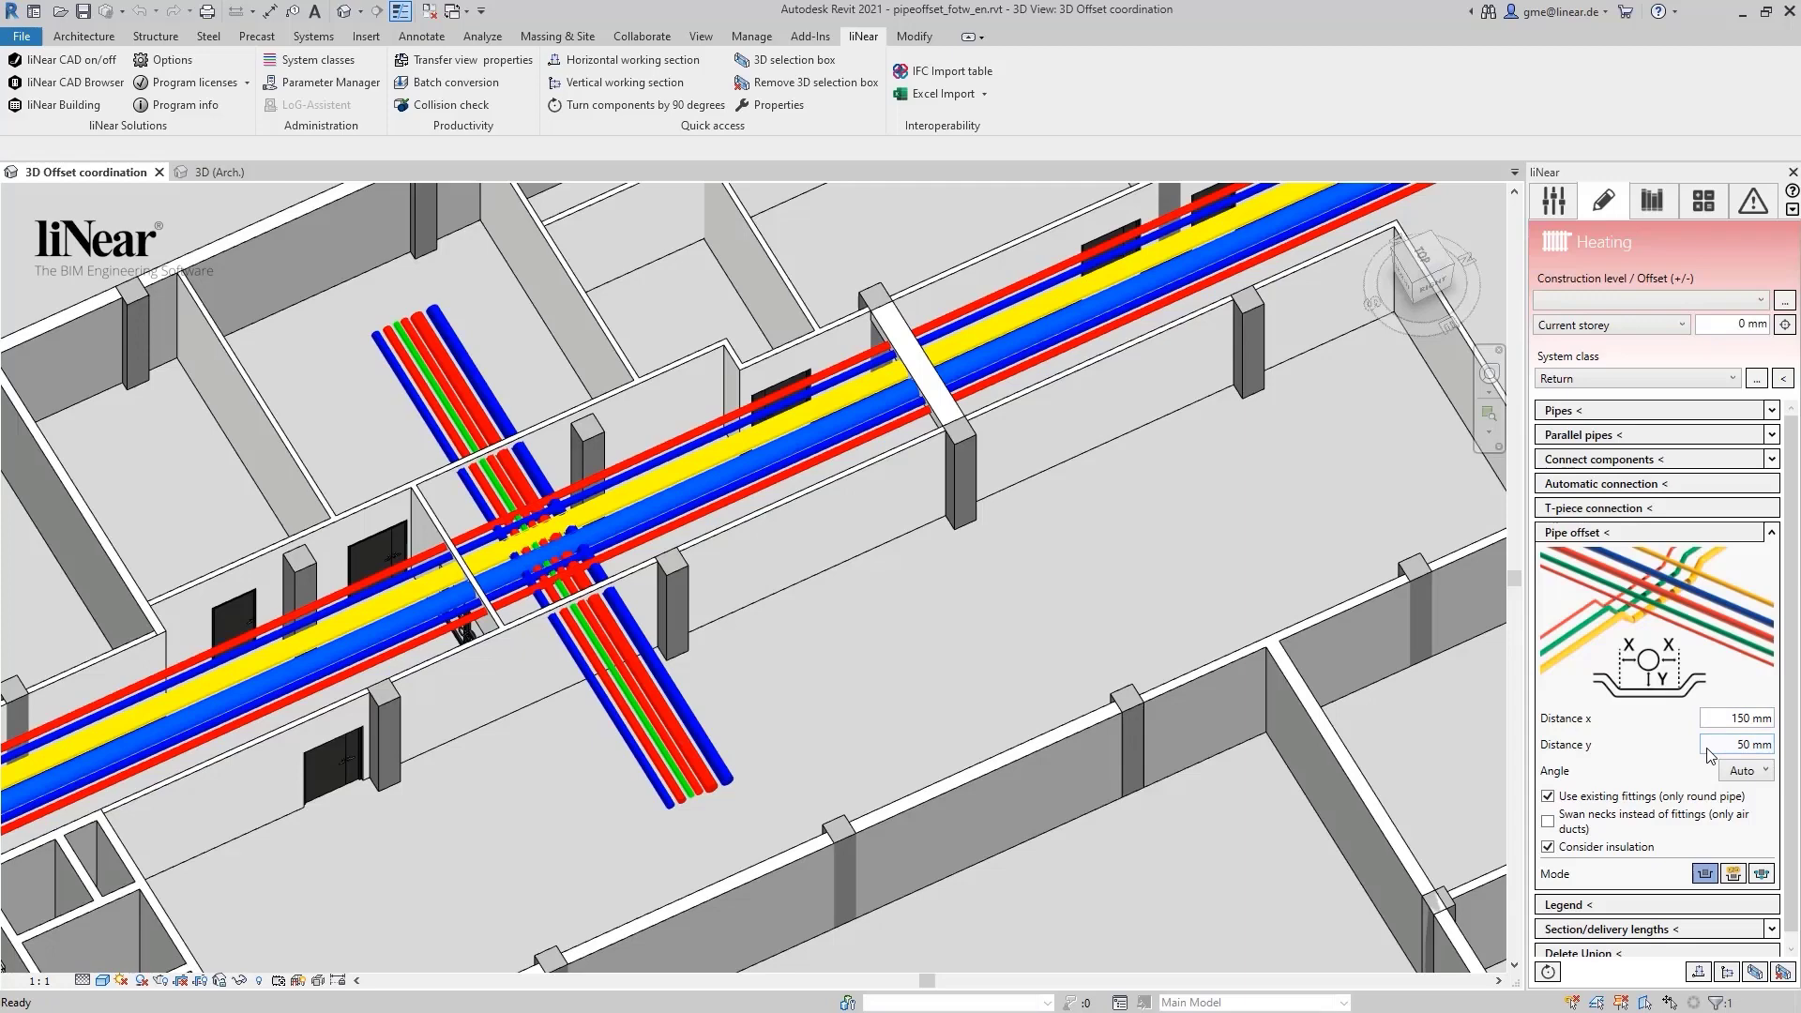
pyautogui.moveTo(1710, 754)
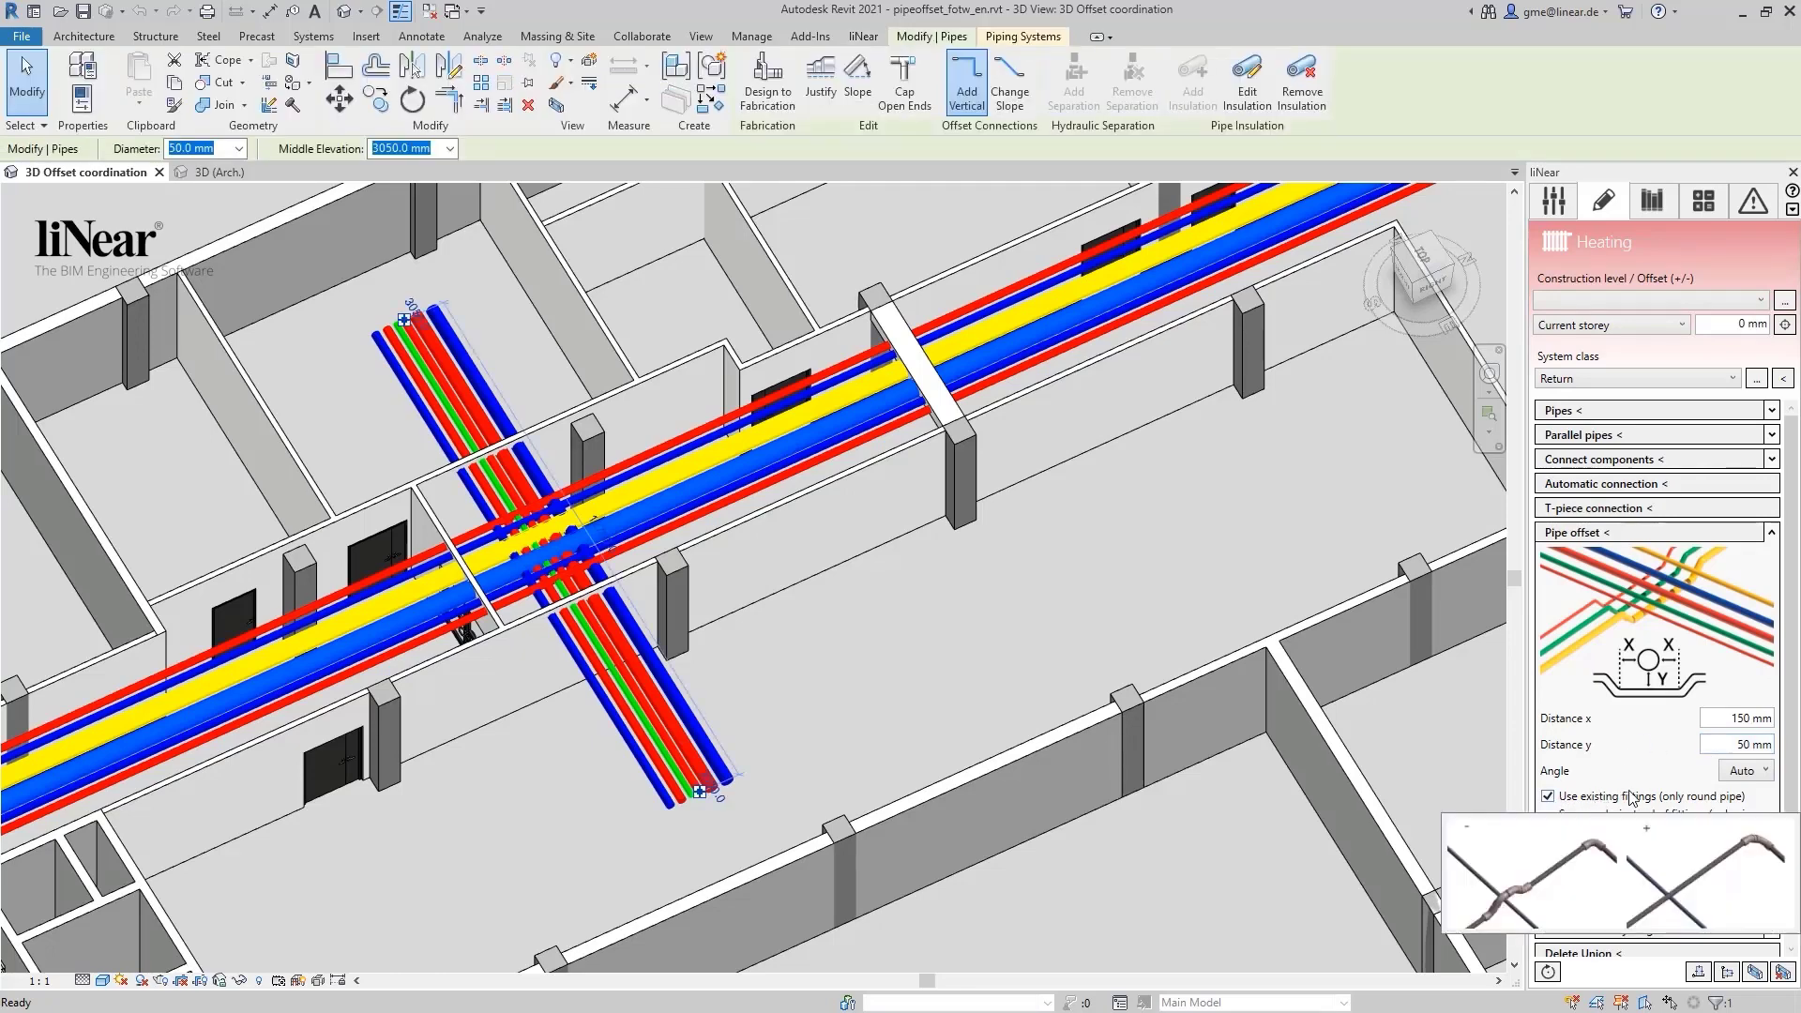
# - Turn off 'Use existing fittings (only round pipe)', keeping the 150 mm and 50 mm distances
pyautogui.click(1548, 796)
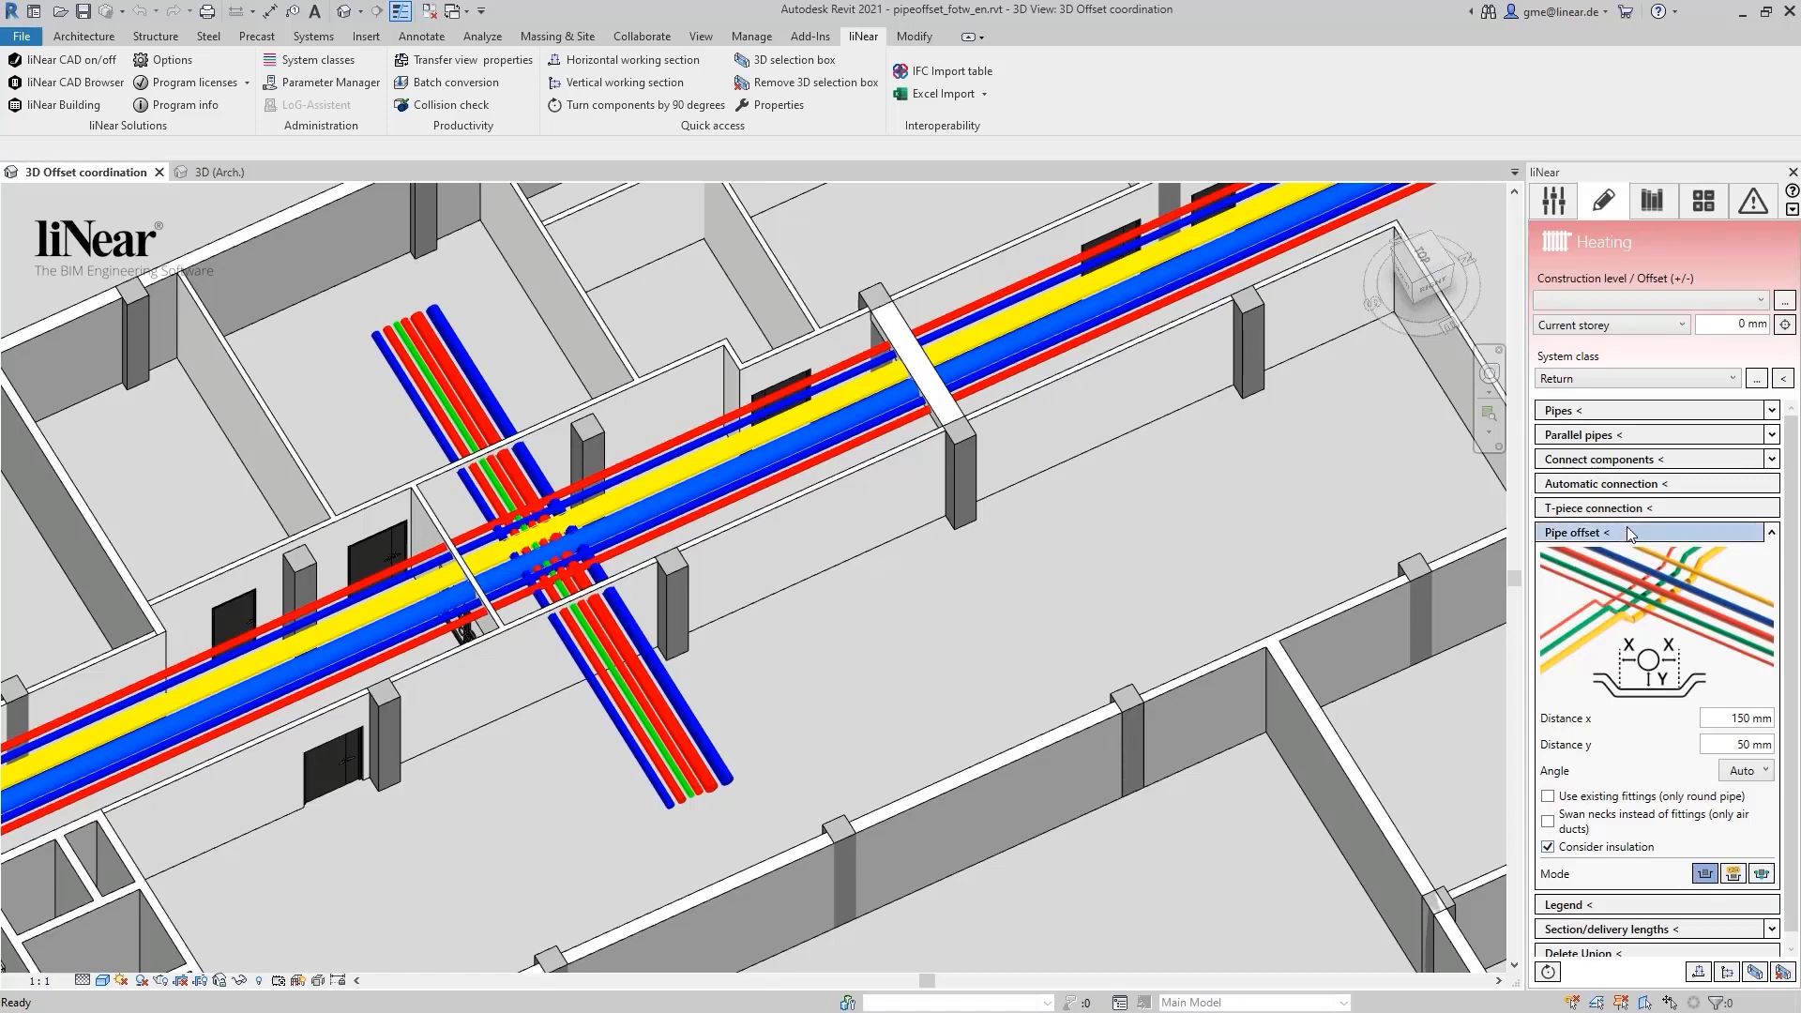
# - Offset the corridor crossing pipes, browse the preview variants, and apply both crossings
pyautogui.click(1578, 532)
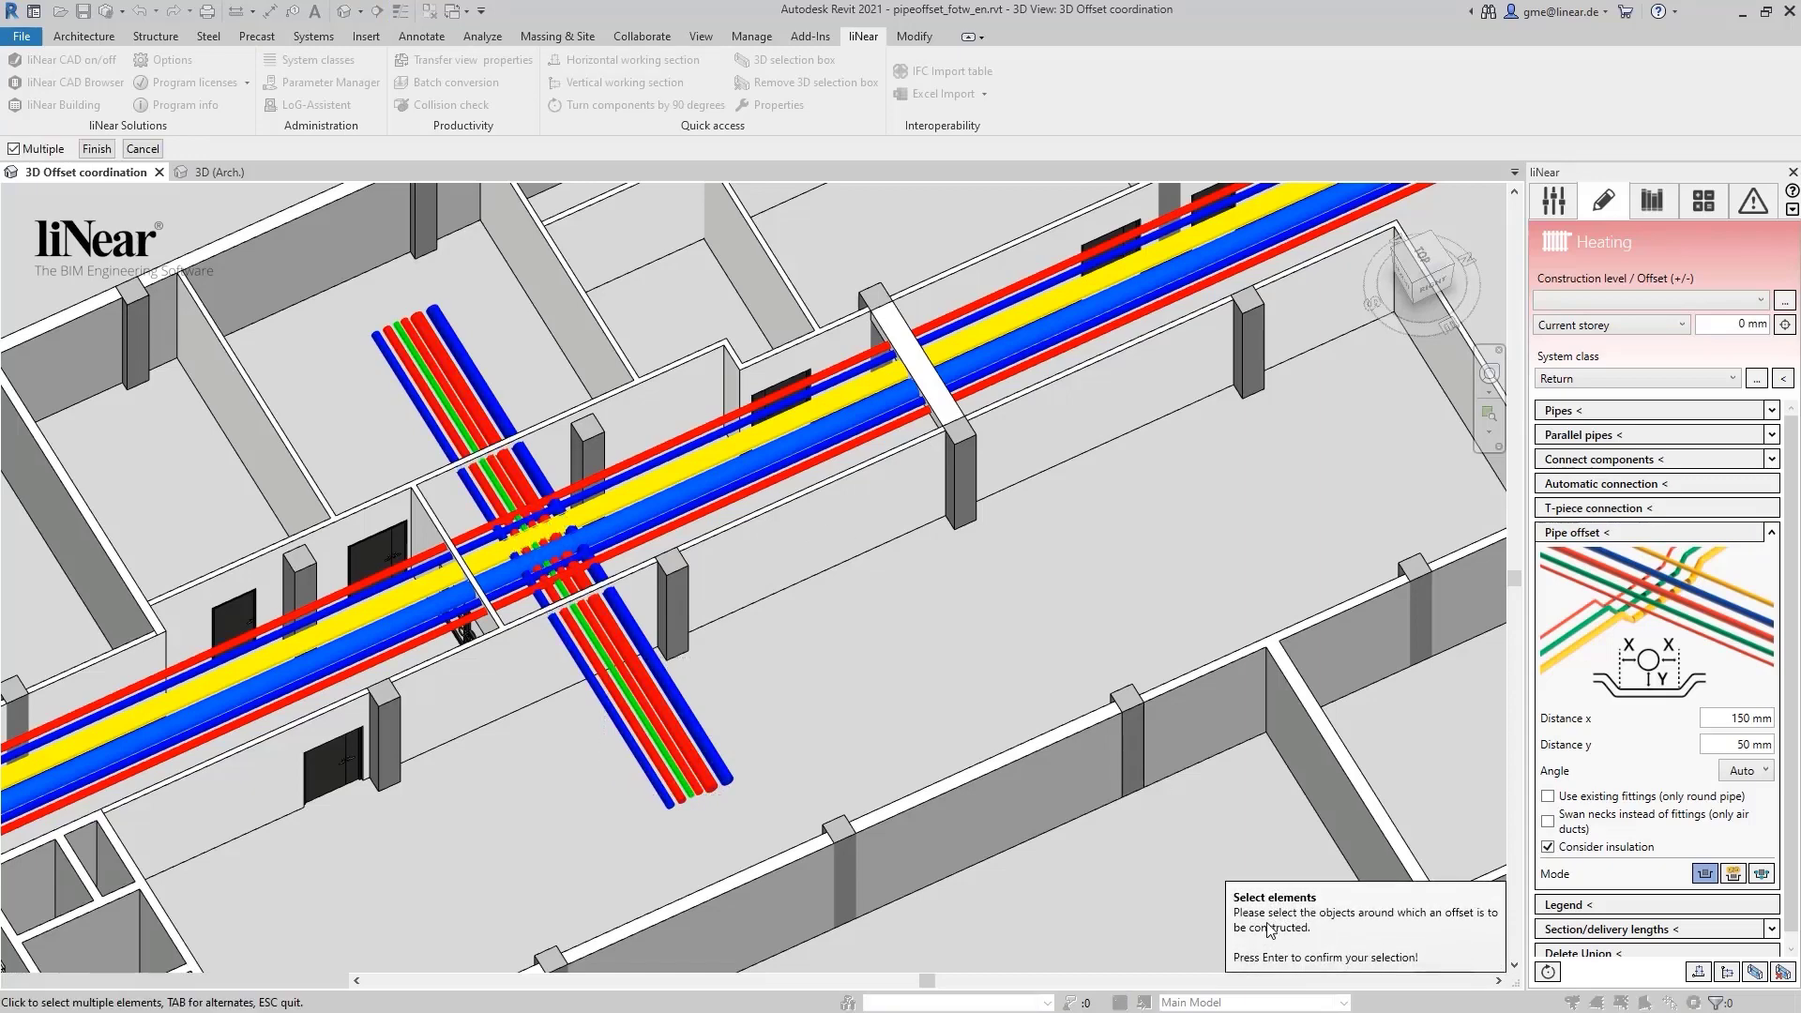
pyautogui.moveTo(1264, 919)
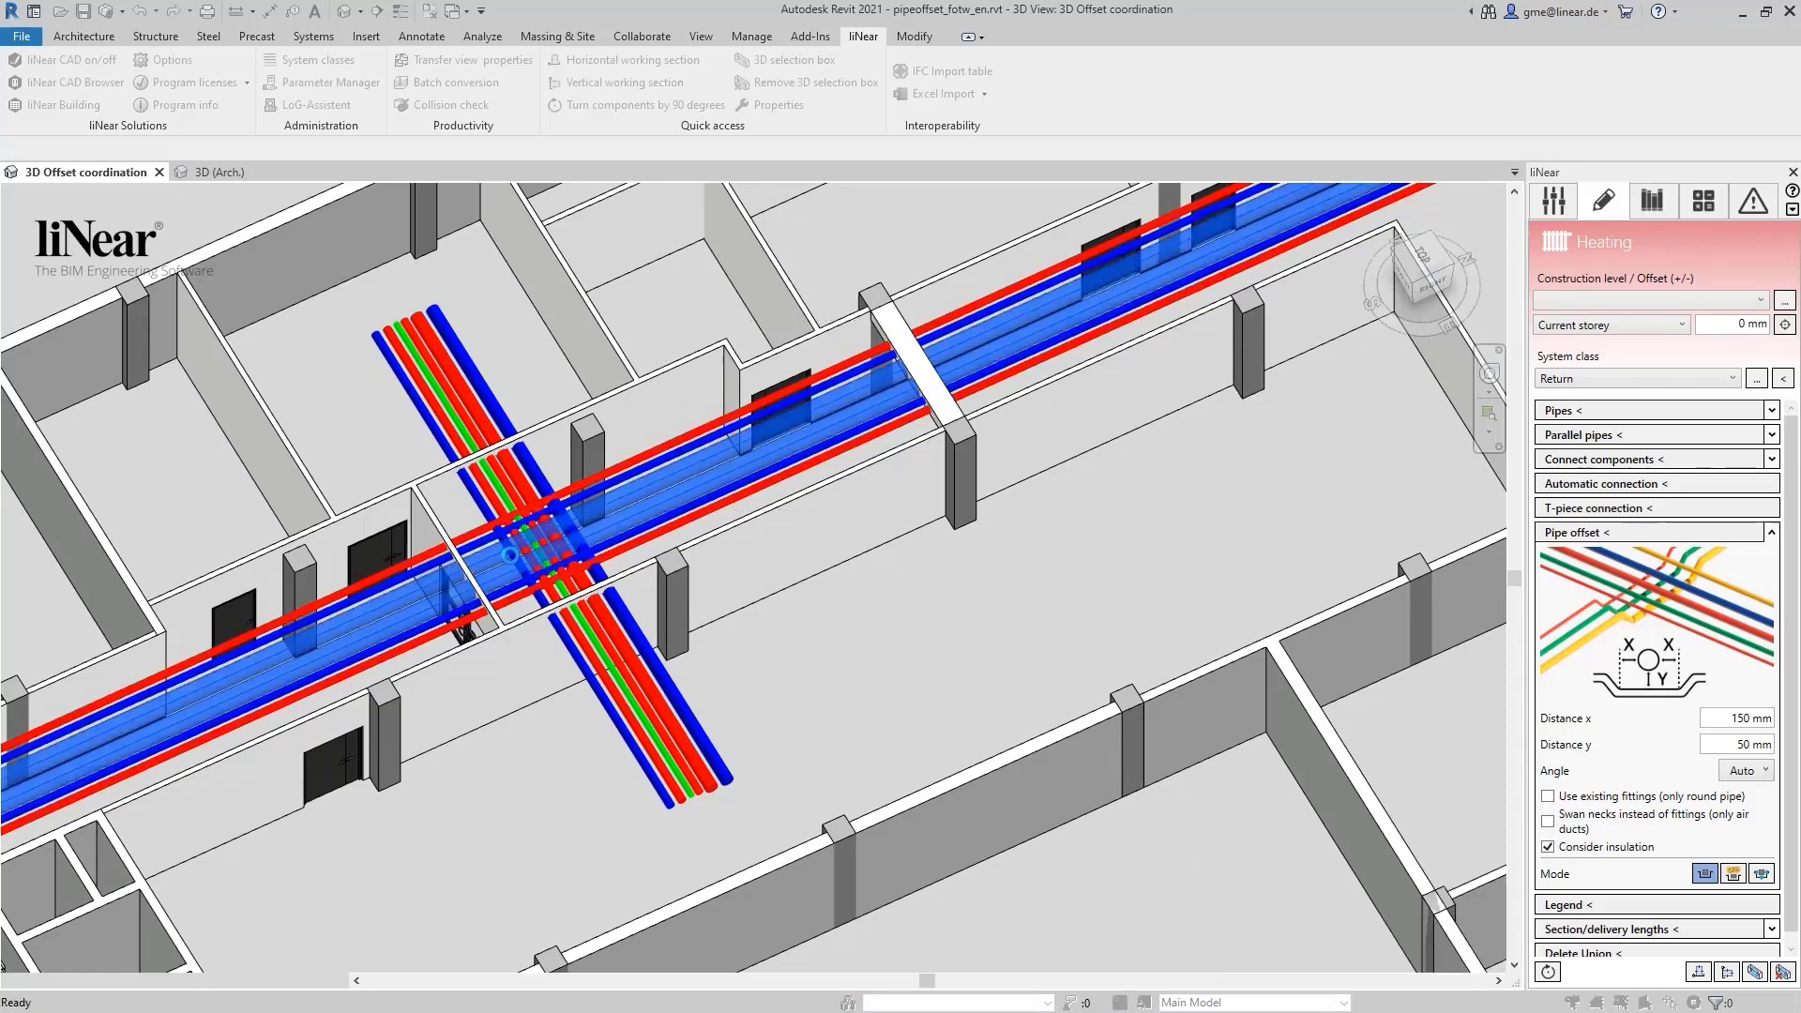
pyautogui.moveTo(563, 598)
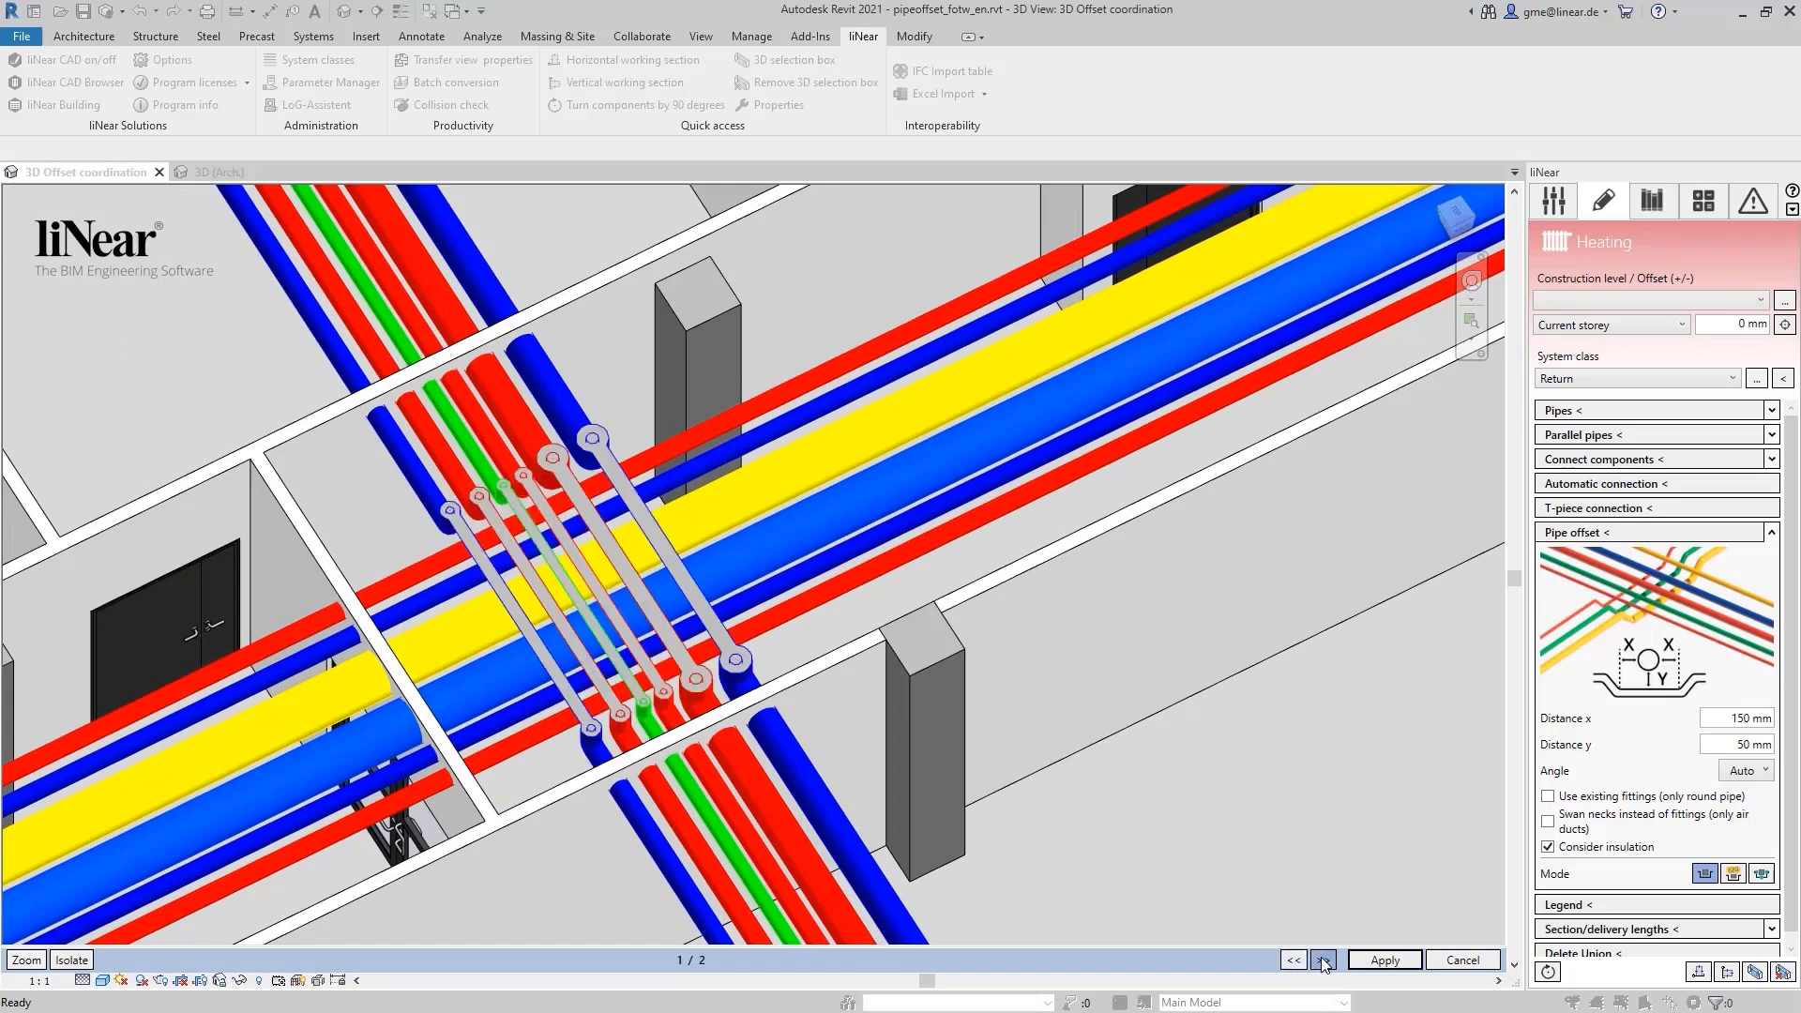
pyautogui.click(1321, 960)
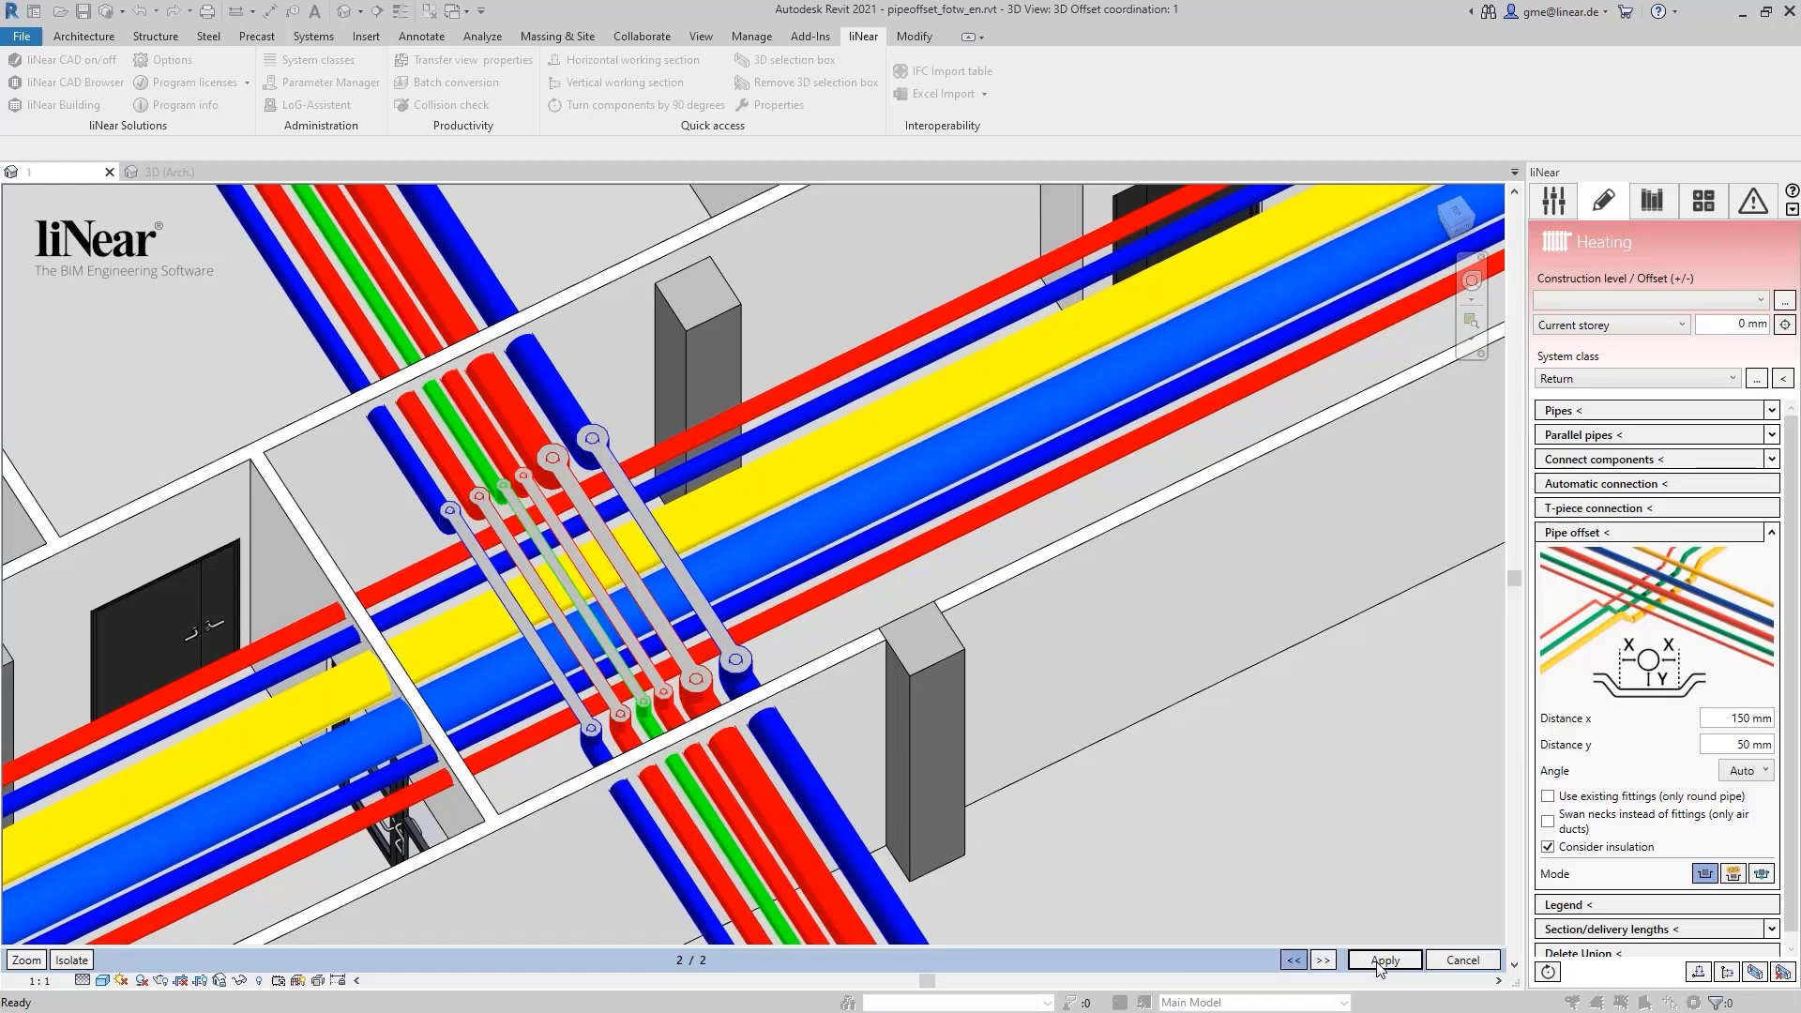
pyautogui.click(1290, 960)
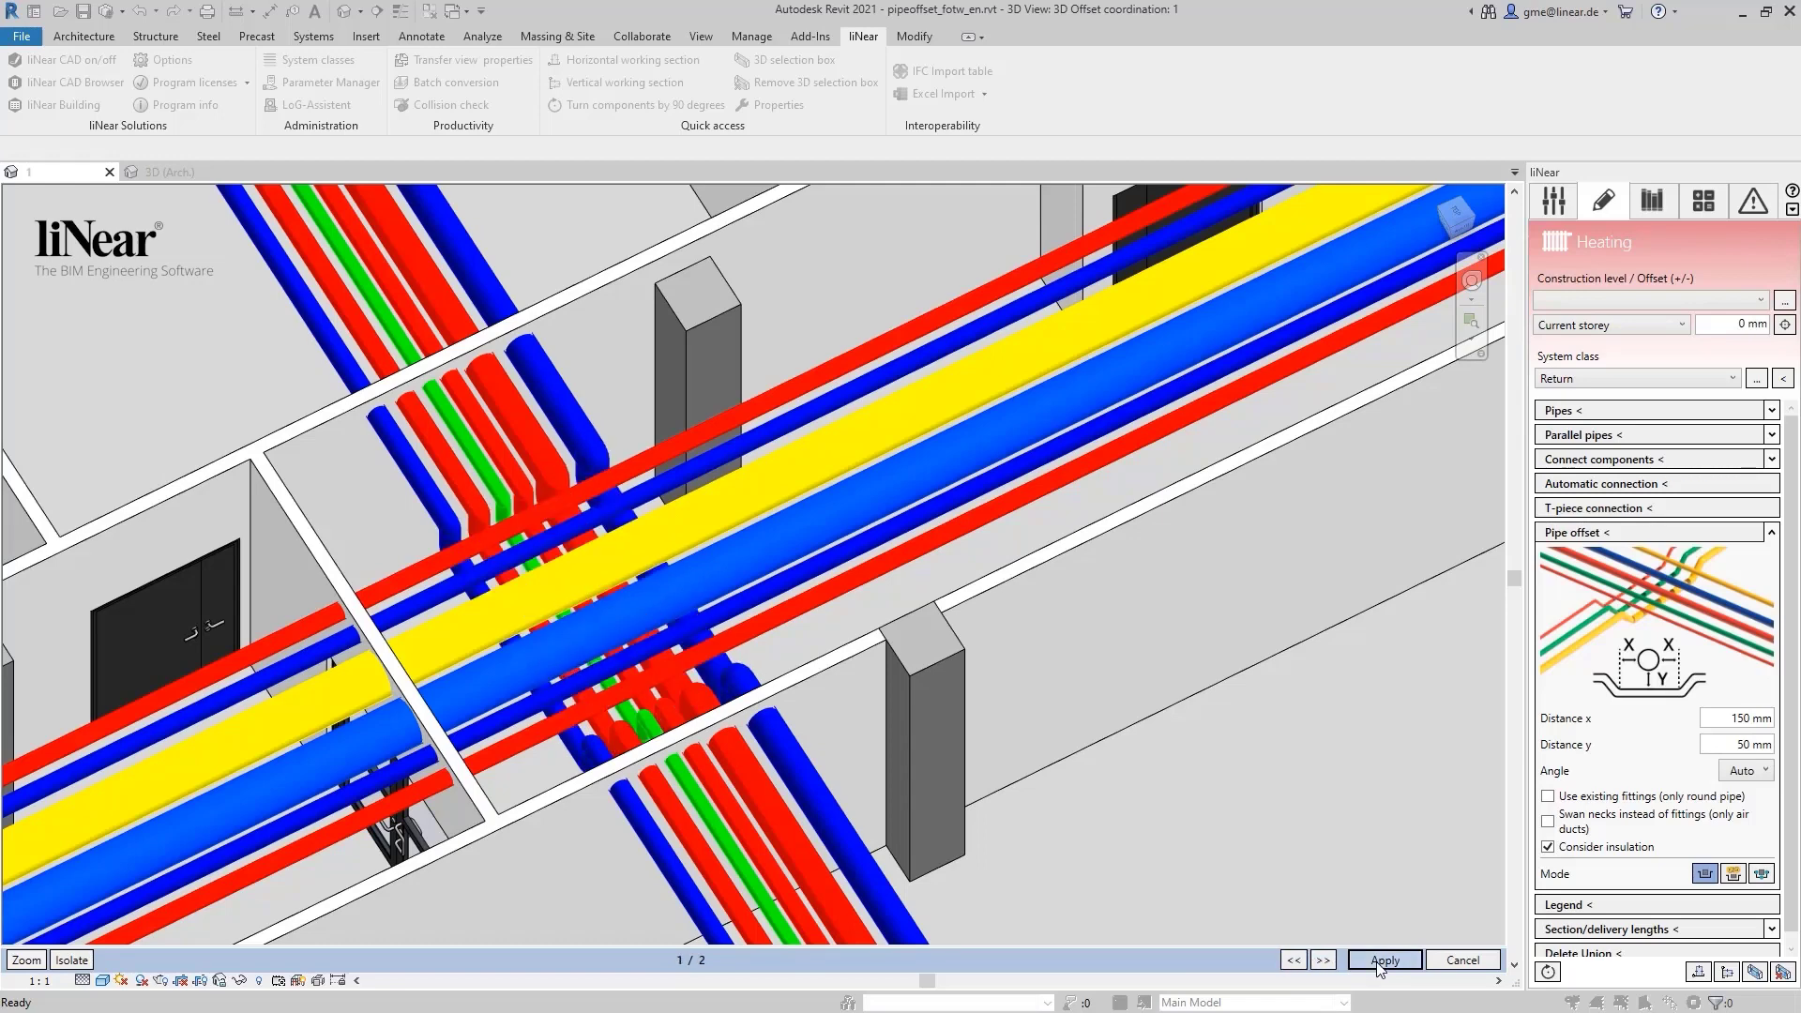
pyautogui.click(1381, 961)
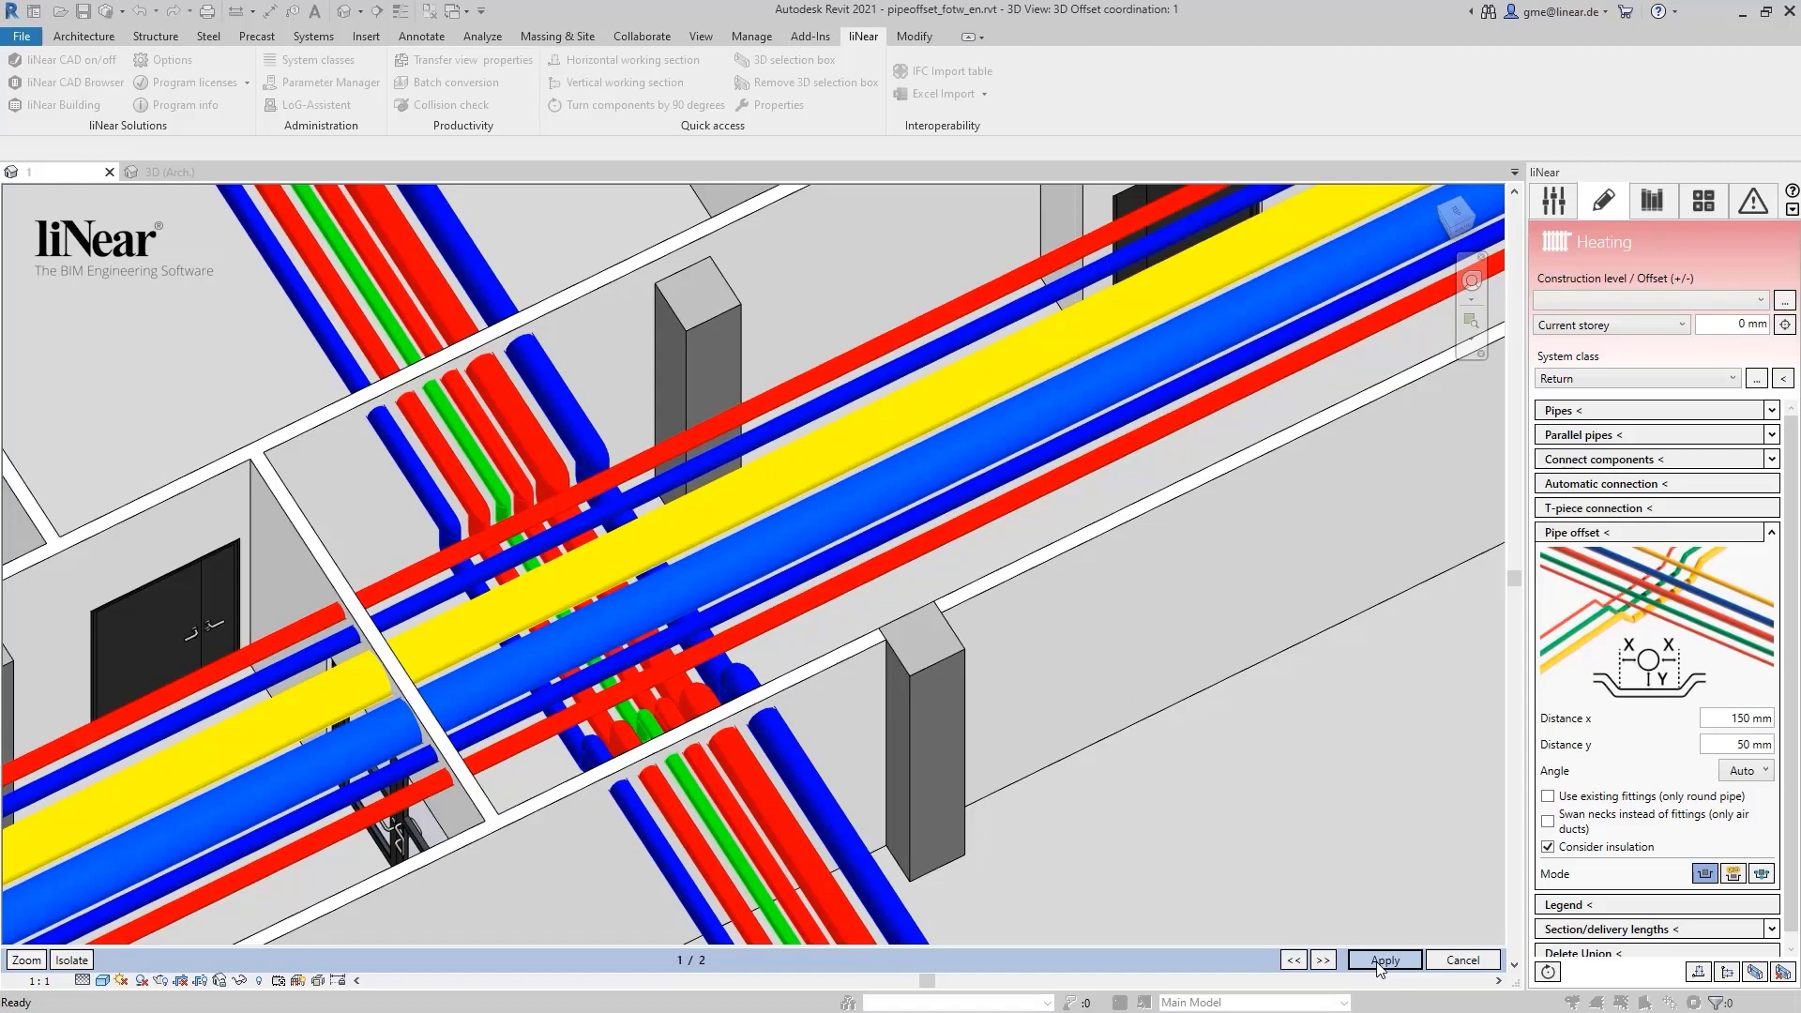
pyautogui.click(1382, 960)
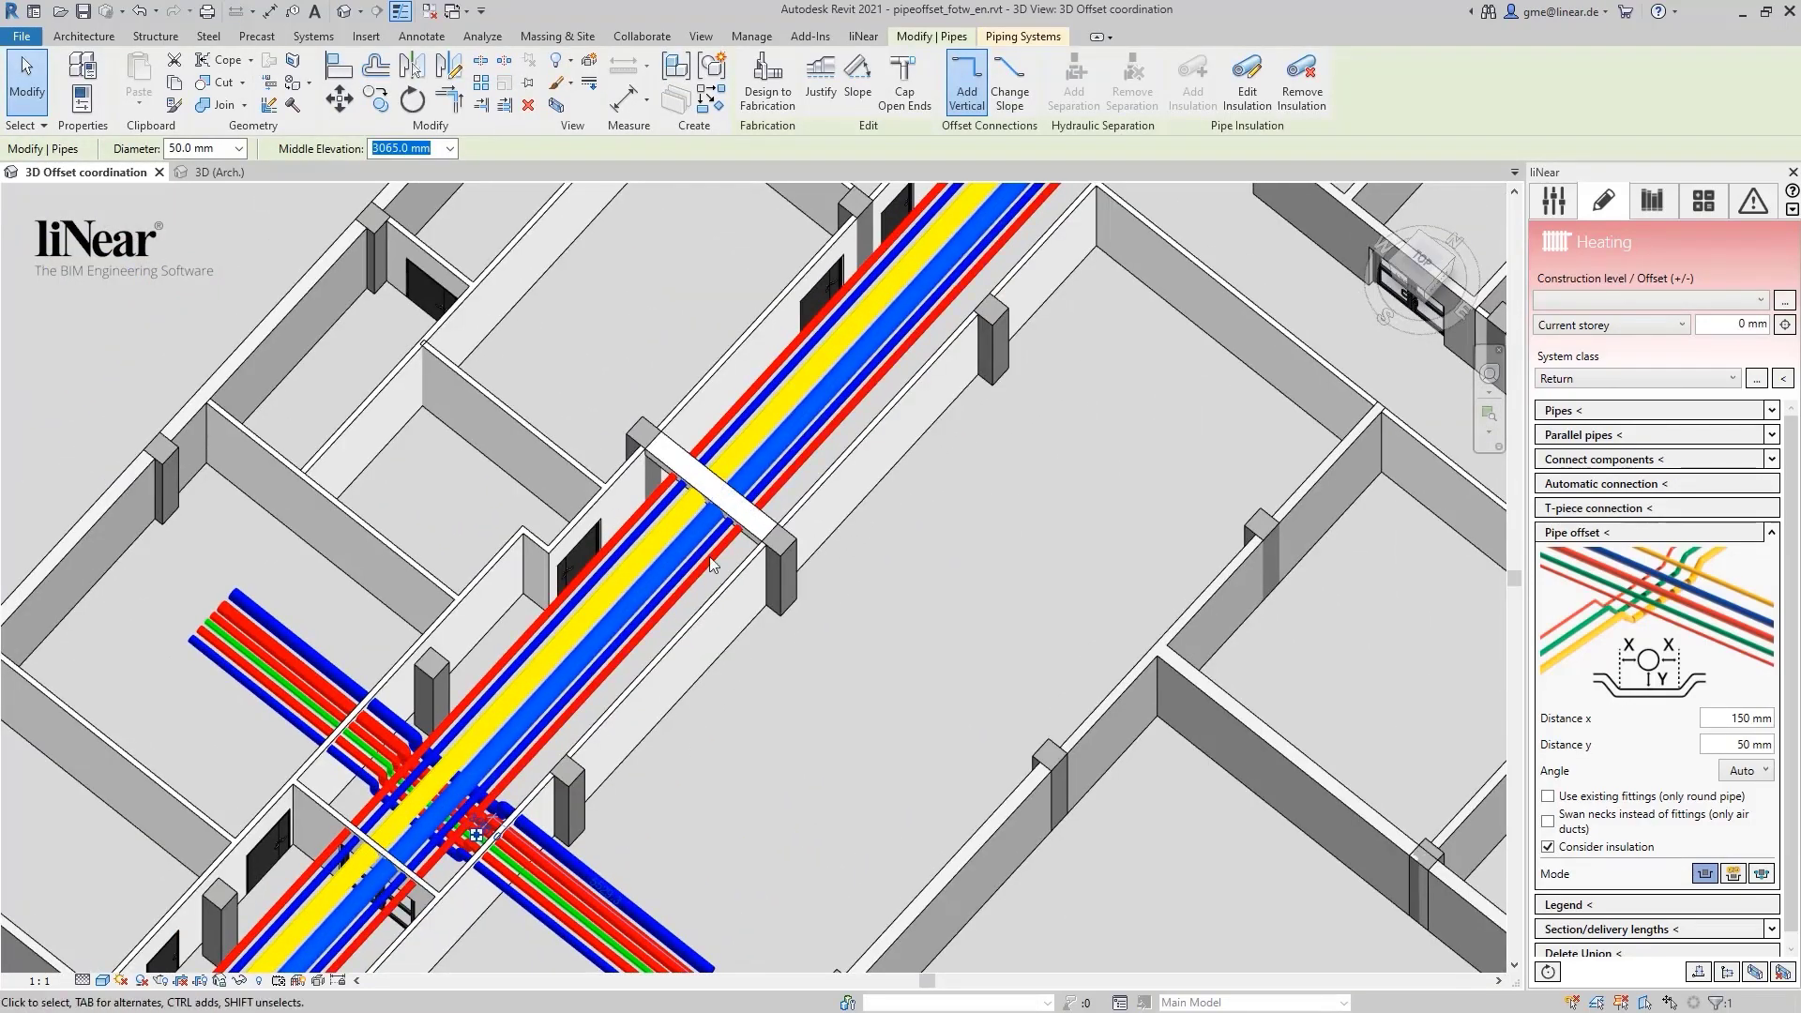
pyautogui.moveTo(804, 587)
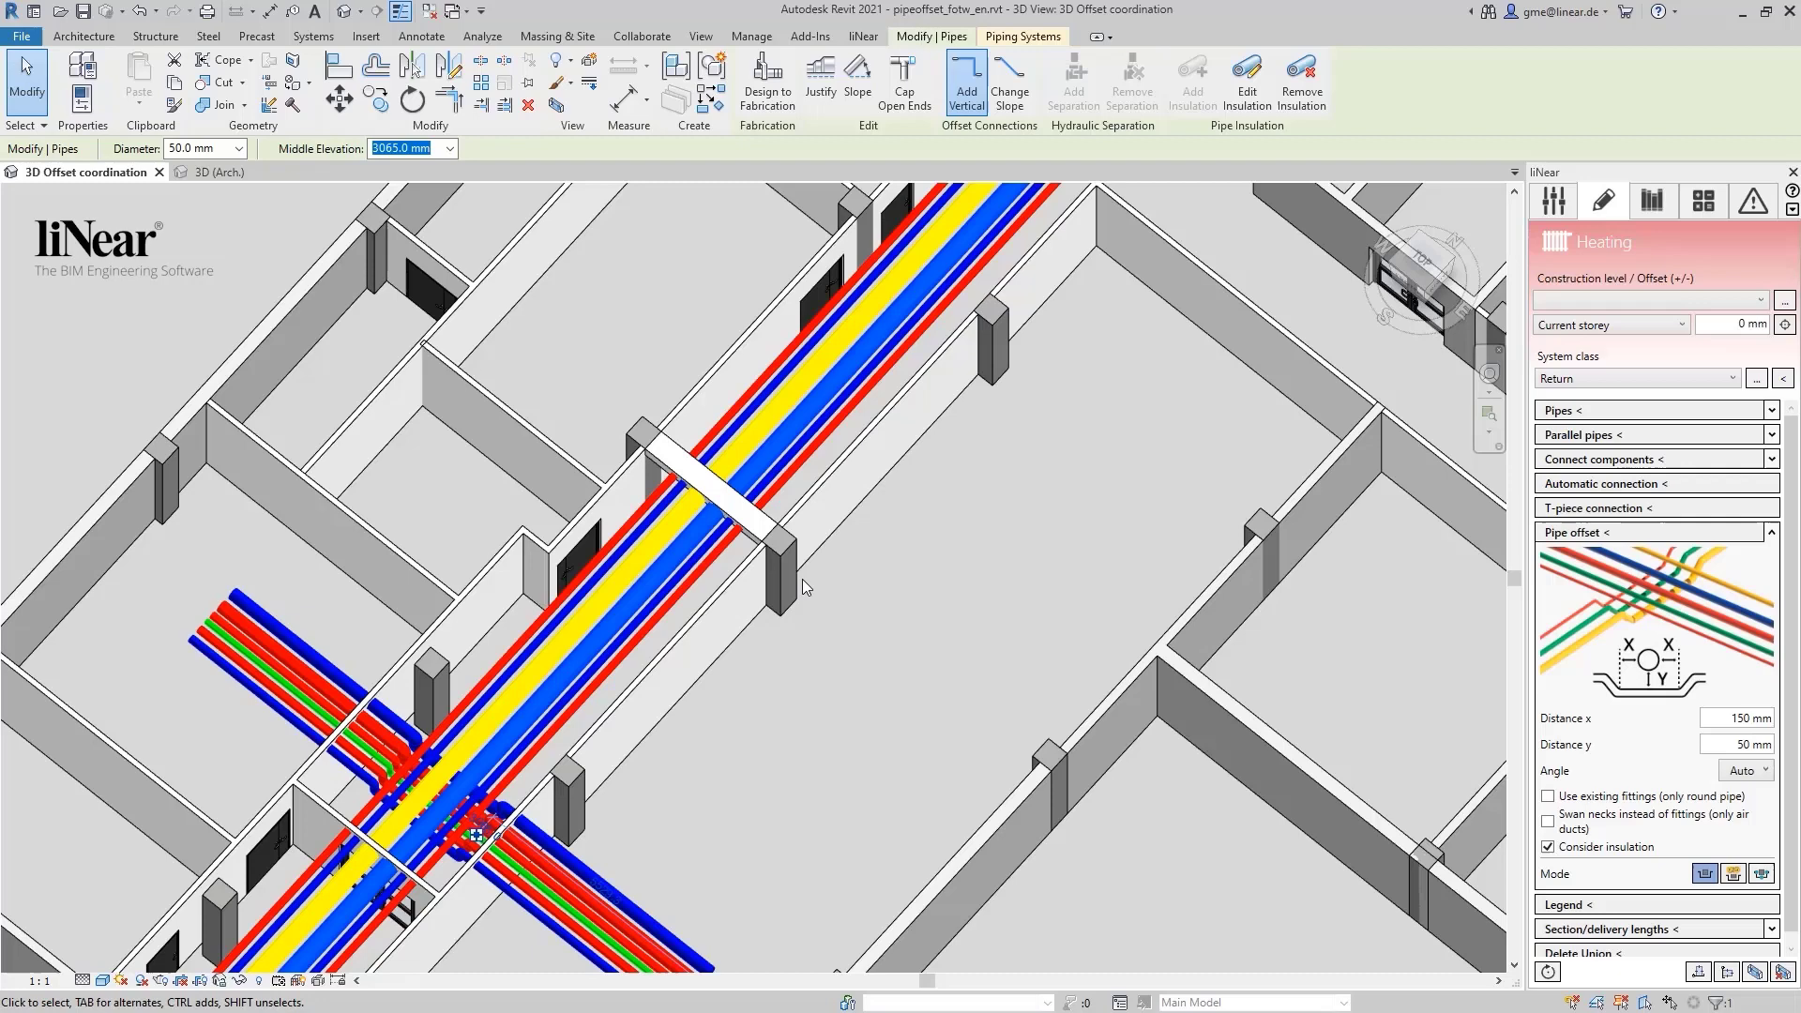
pyautogui.moveTo(1326, 641)
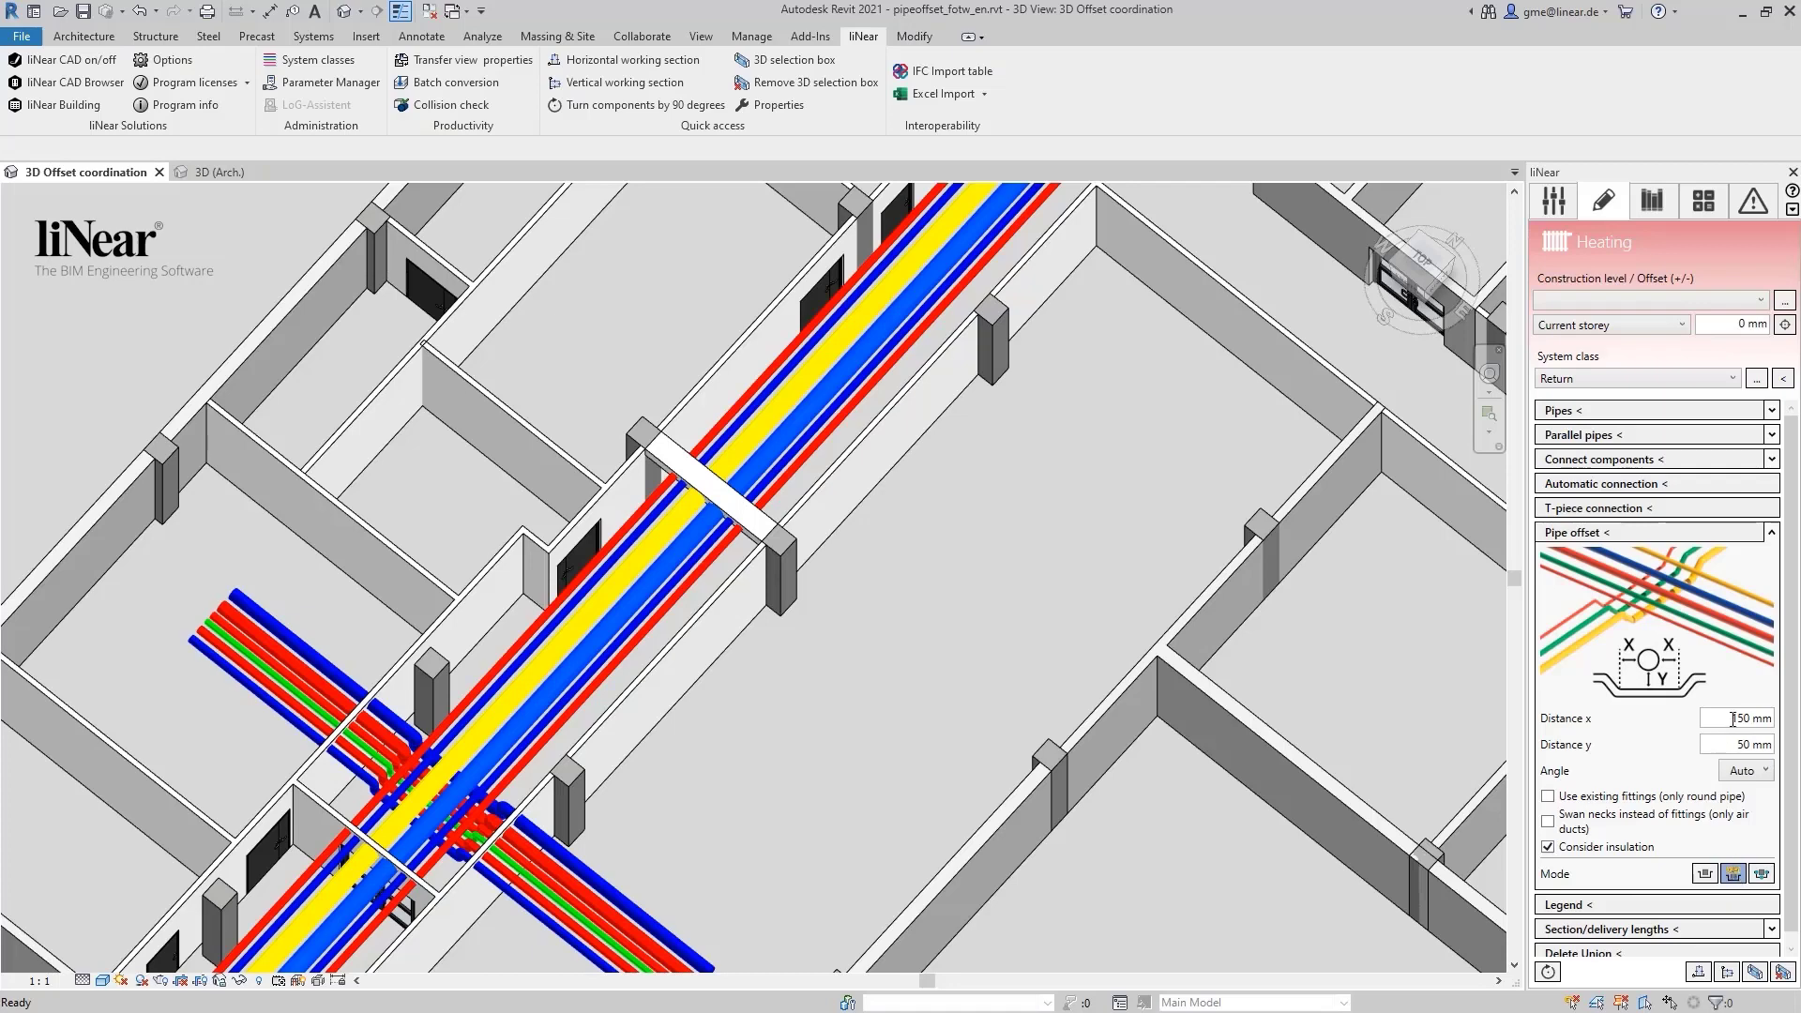
# - Set the offset Distance x to 50 mm and the angle to 45°
pyautogui.tripleClick(1741, 717)
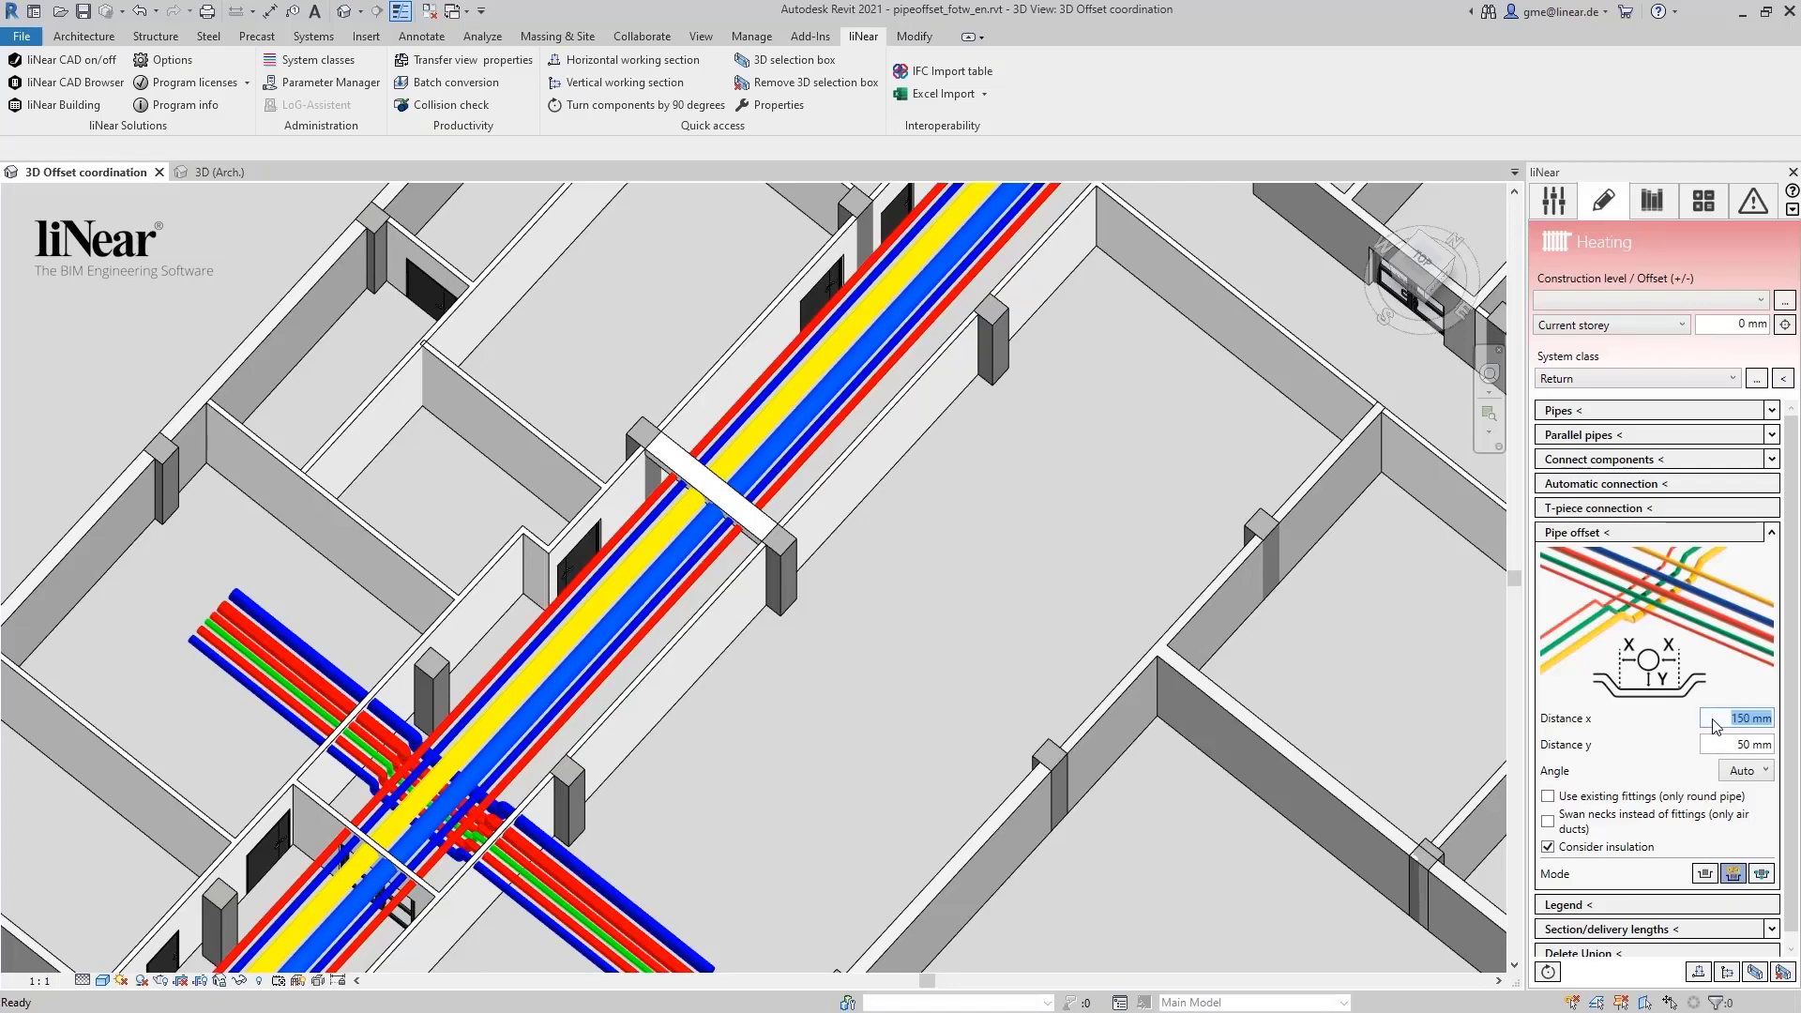
pyautogui.write('50')
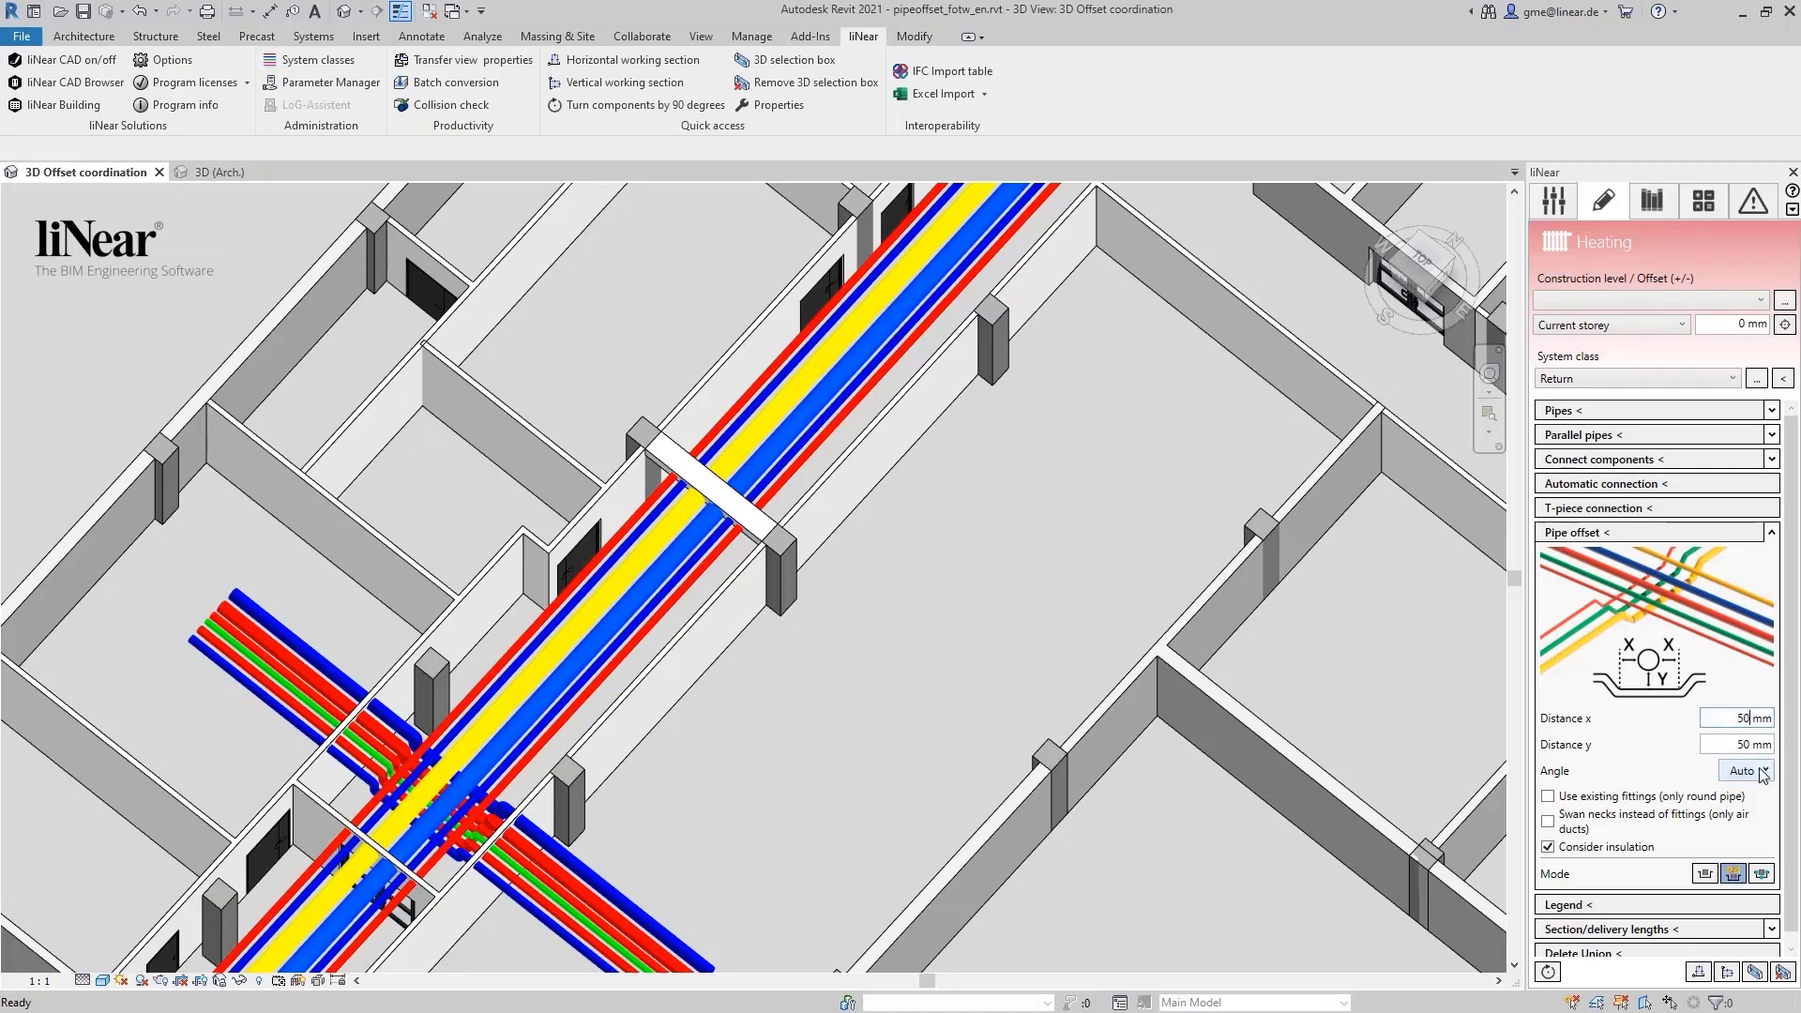
pyautogui.click(1747, 769)
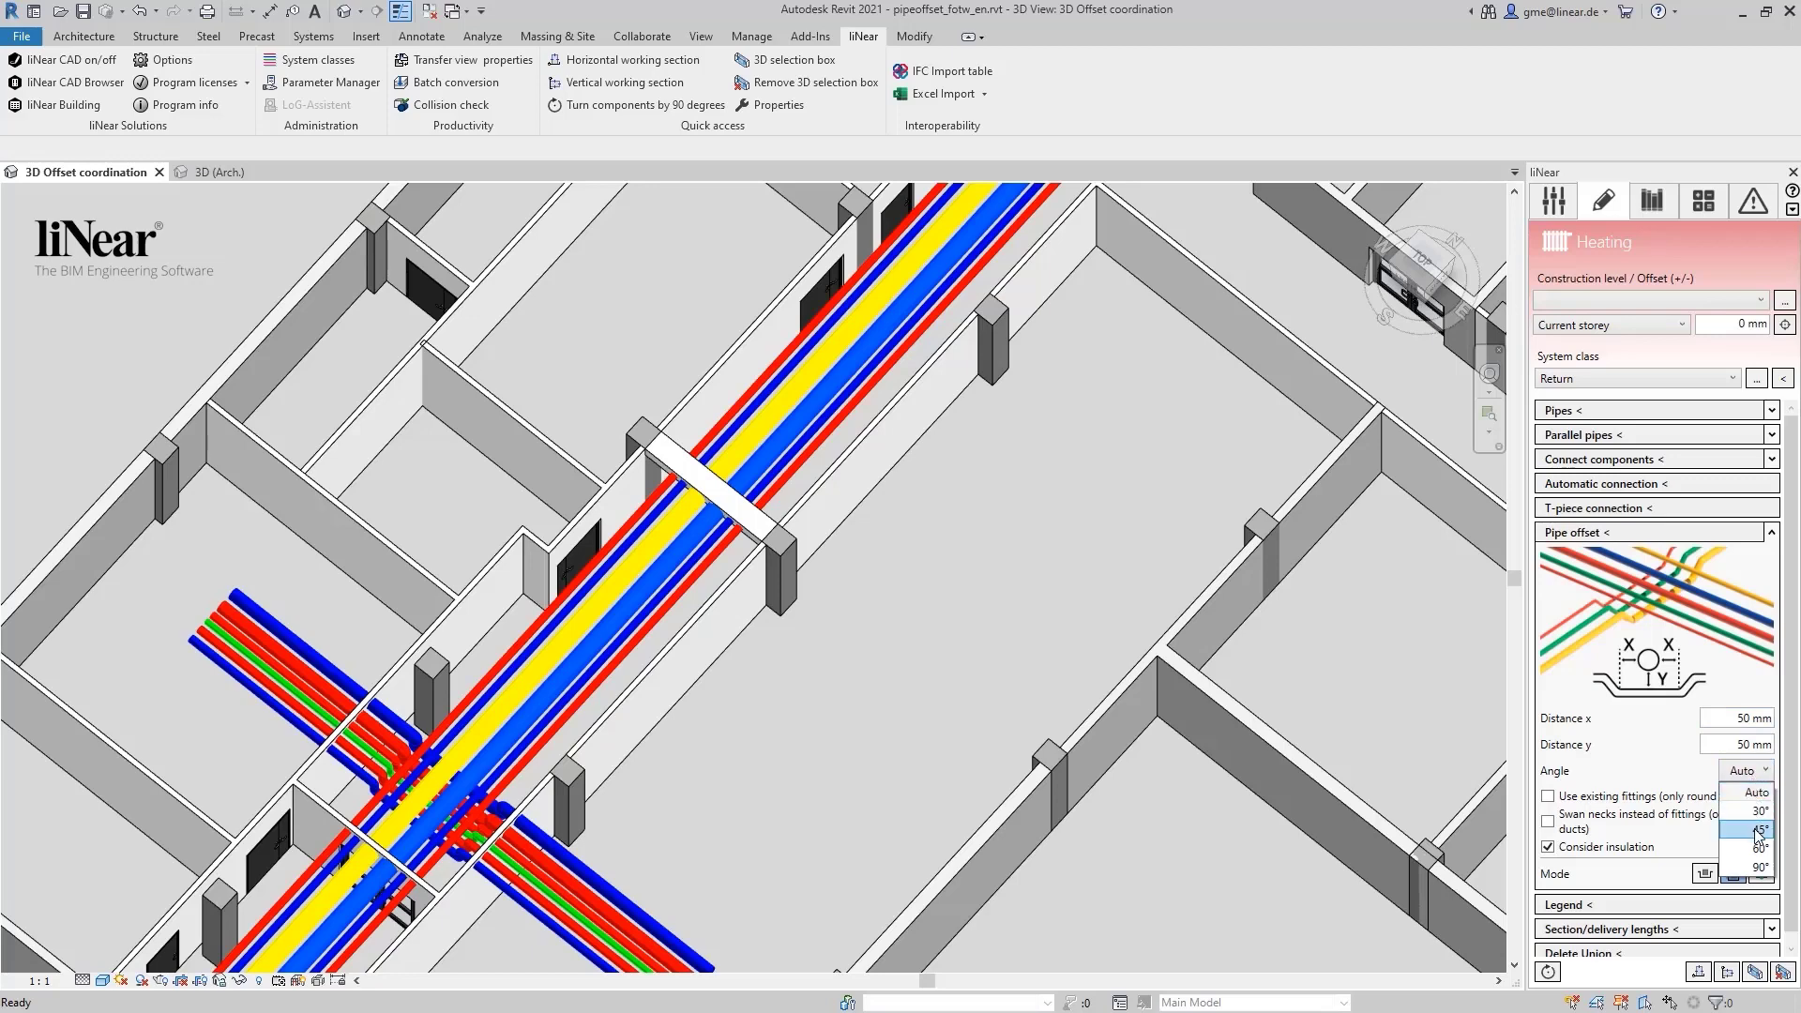
pyautogui.click(1748, 830)
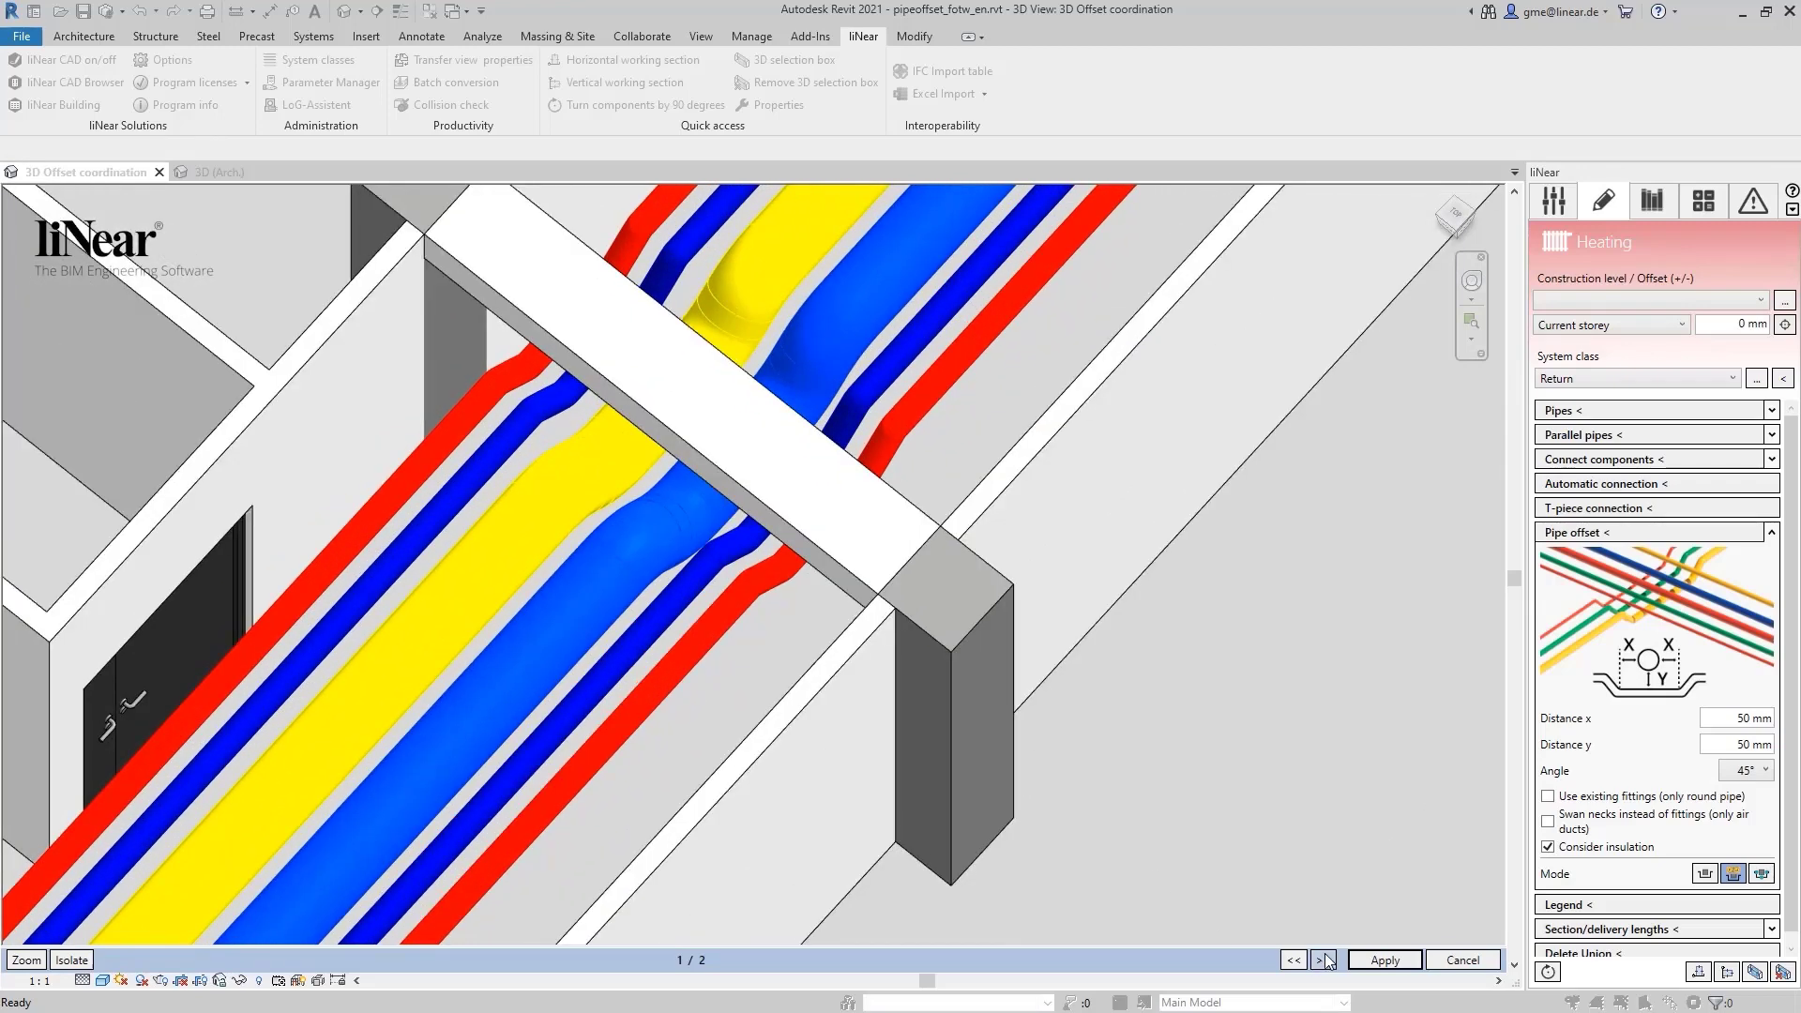
# - Apply the second 45° offset variant under the beam and orbit to inspect it
pyautogui.click(1322, 959)
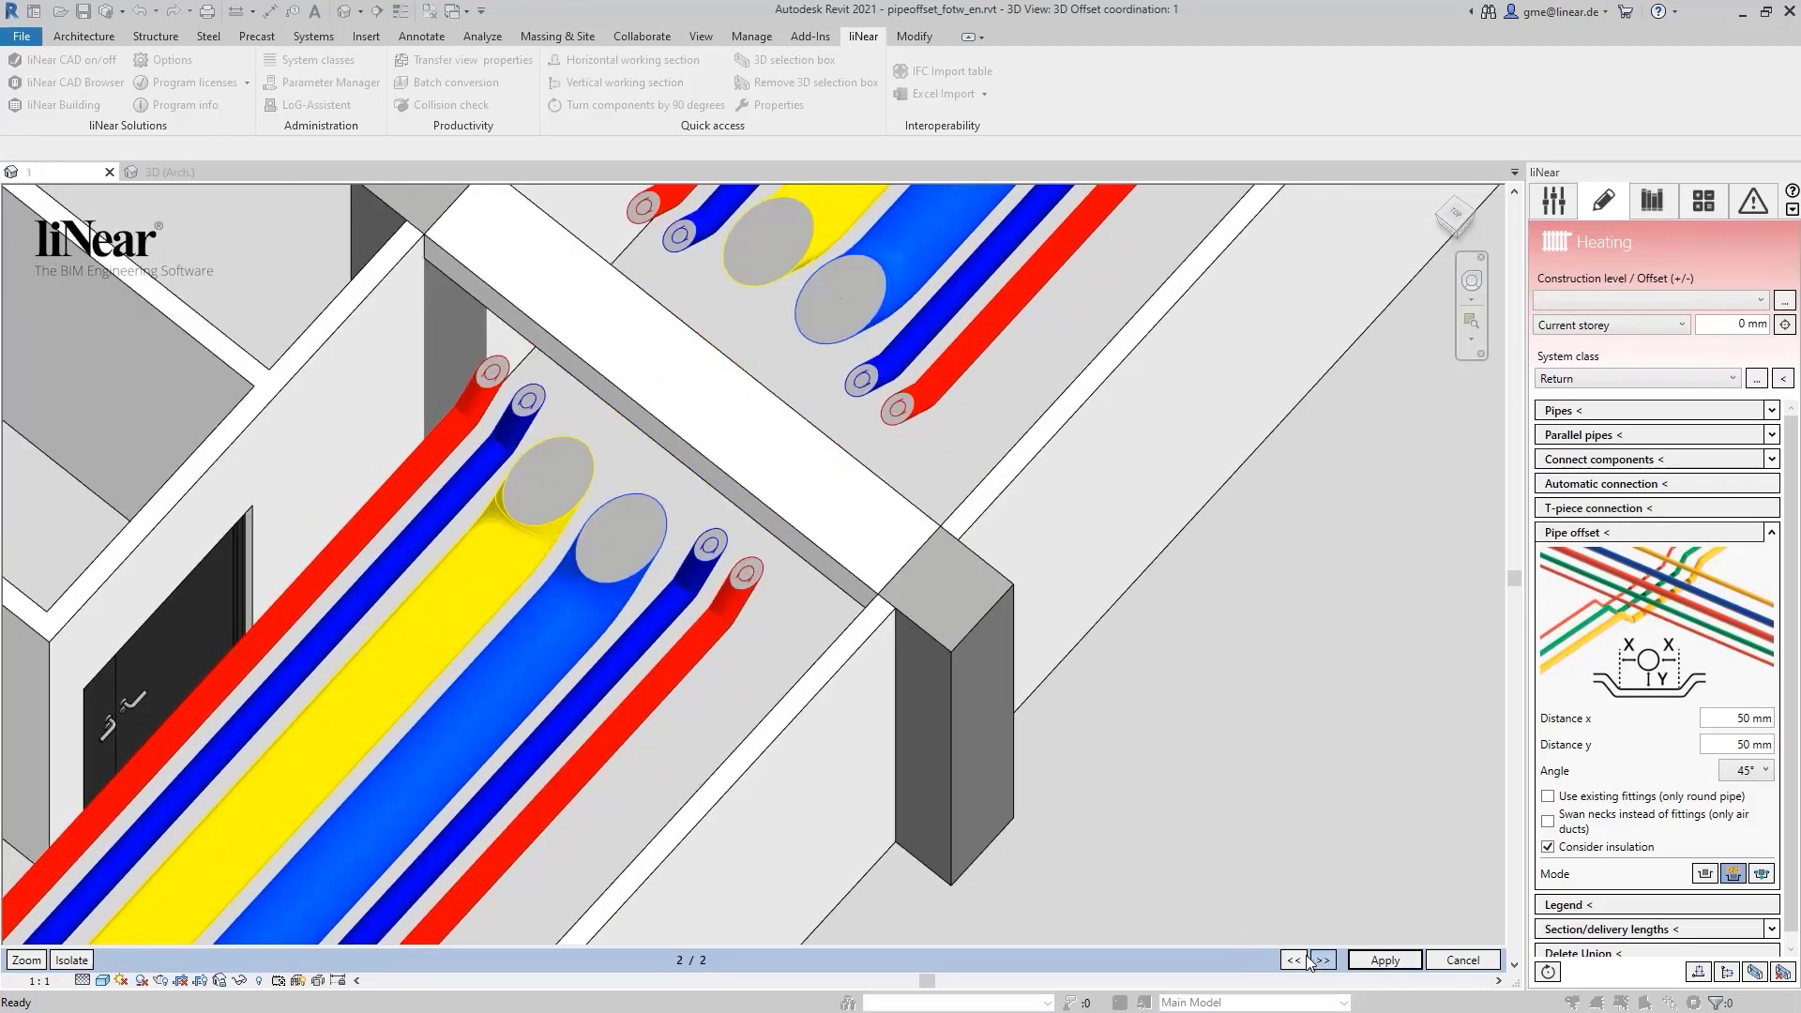
pyautogui.click(1321, 958)
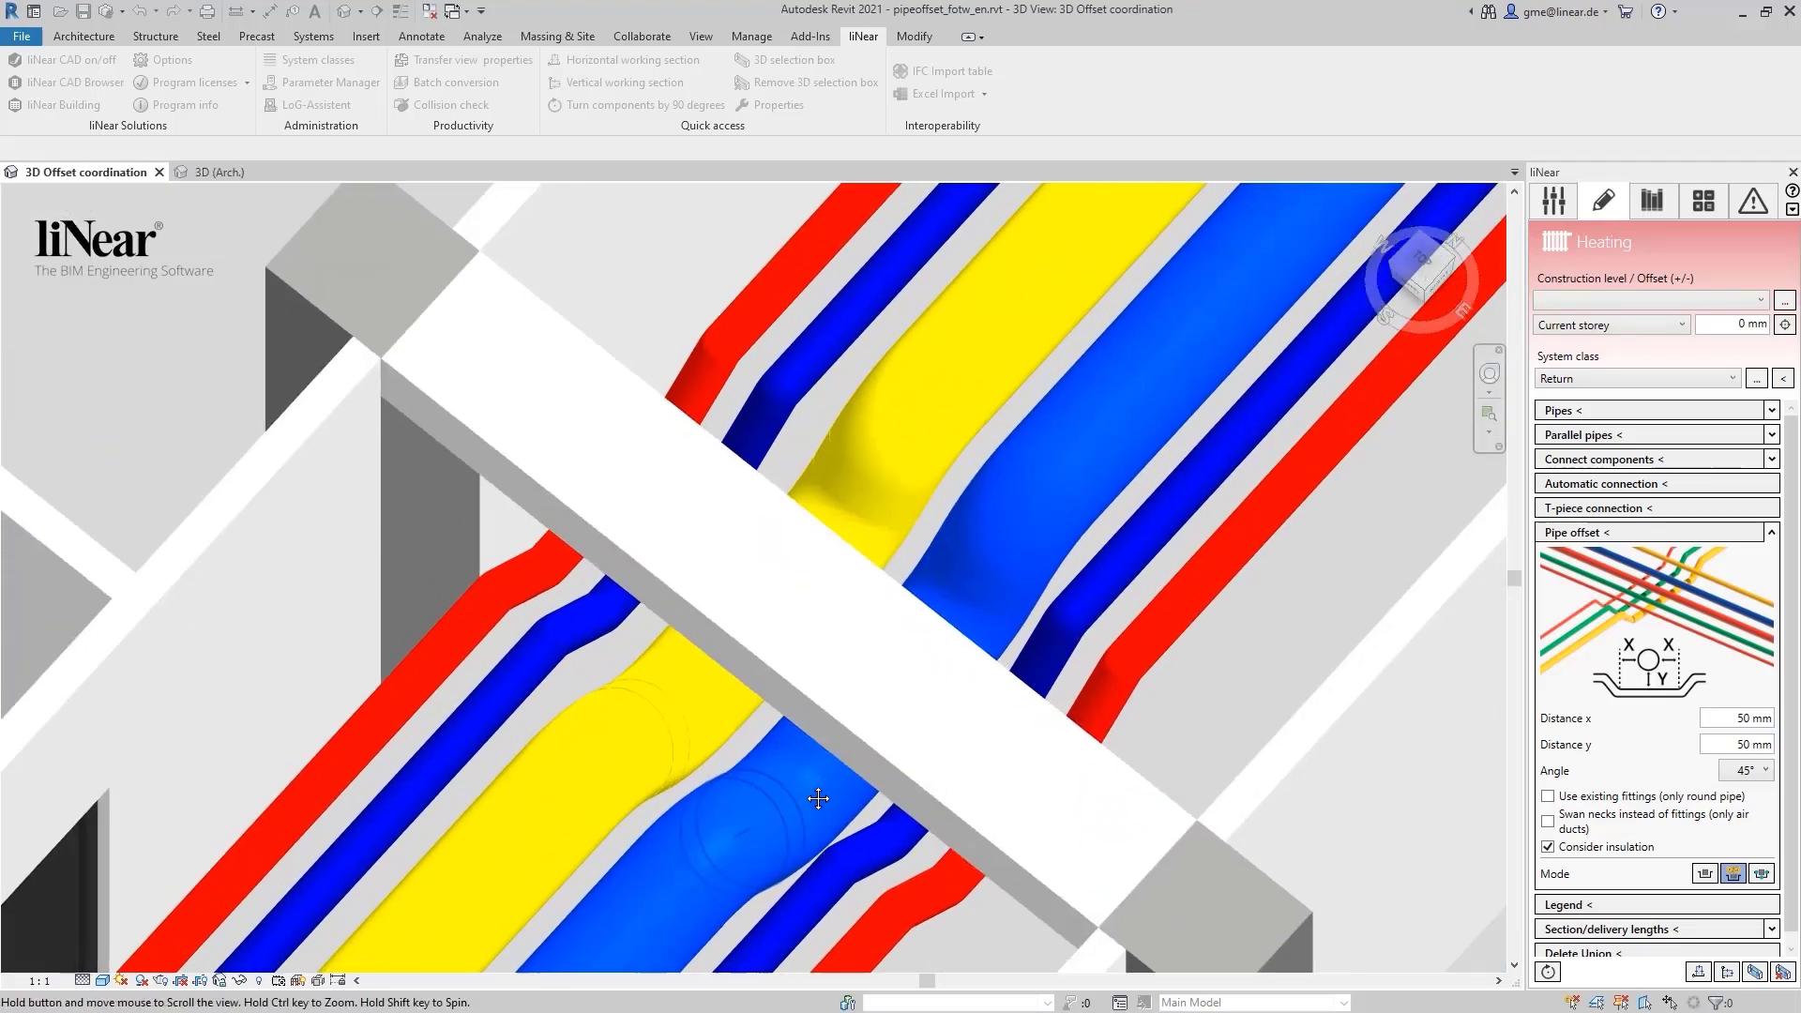
pyautogui.moveTo(818, 798); pyautogui.dragTo(804, 637)
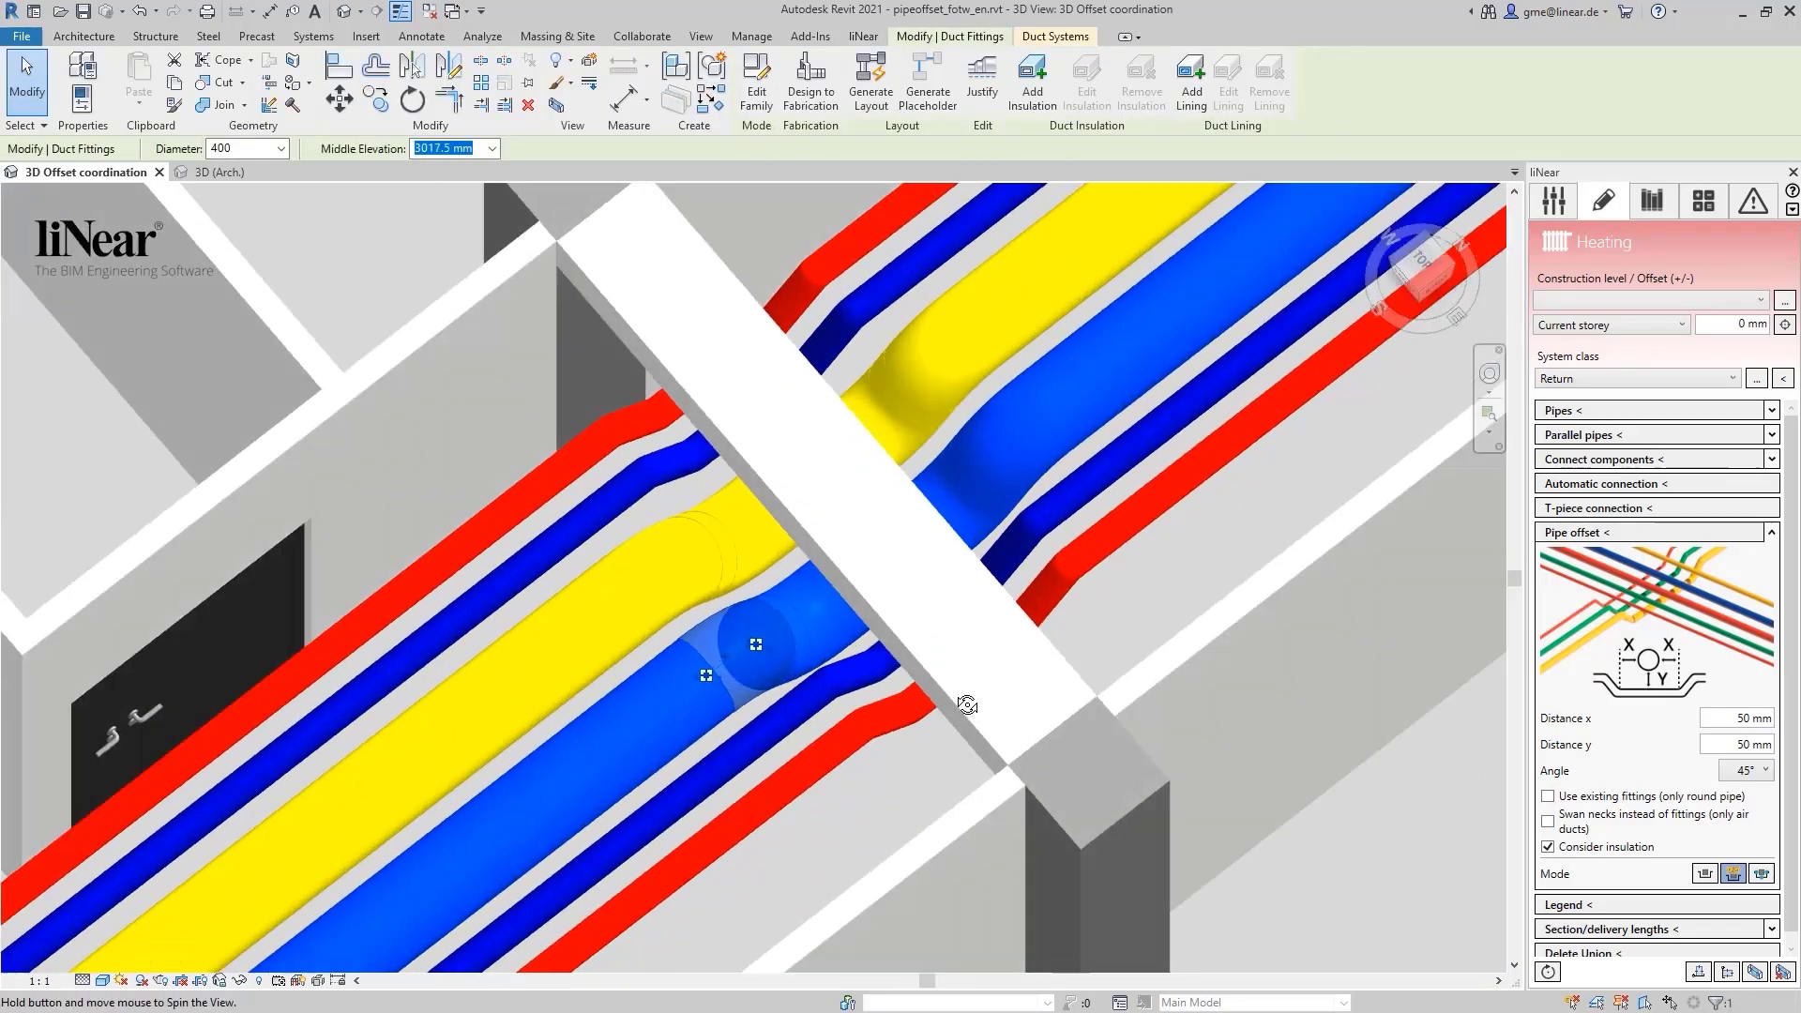
pyautogui.moveTo(965, 705); pyautogui.dragTo(589, 395)
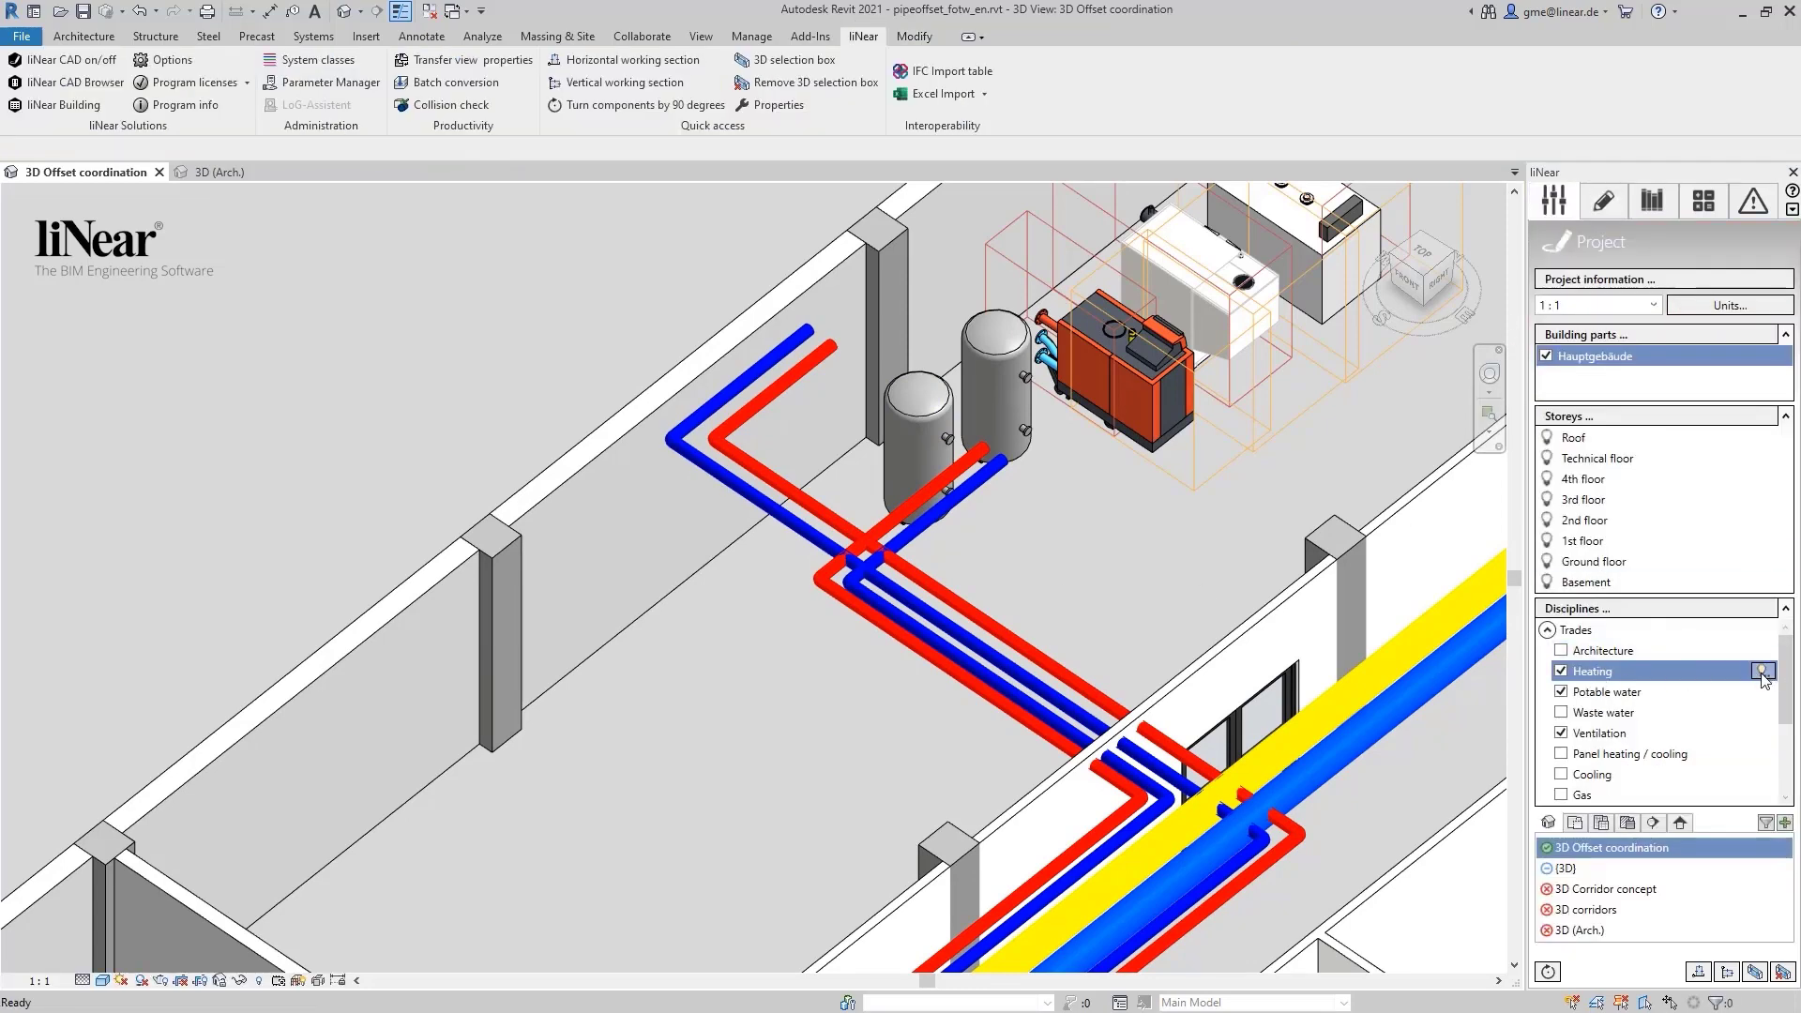
# - Set the heating offset angle to Auto and browse offset variants at the boiler-room crossing
pyautogui.click(1763, 671)
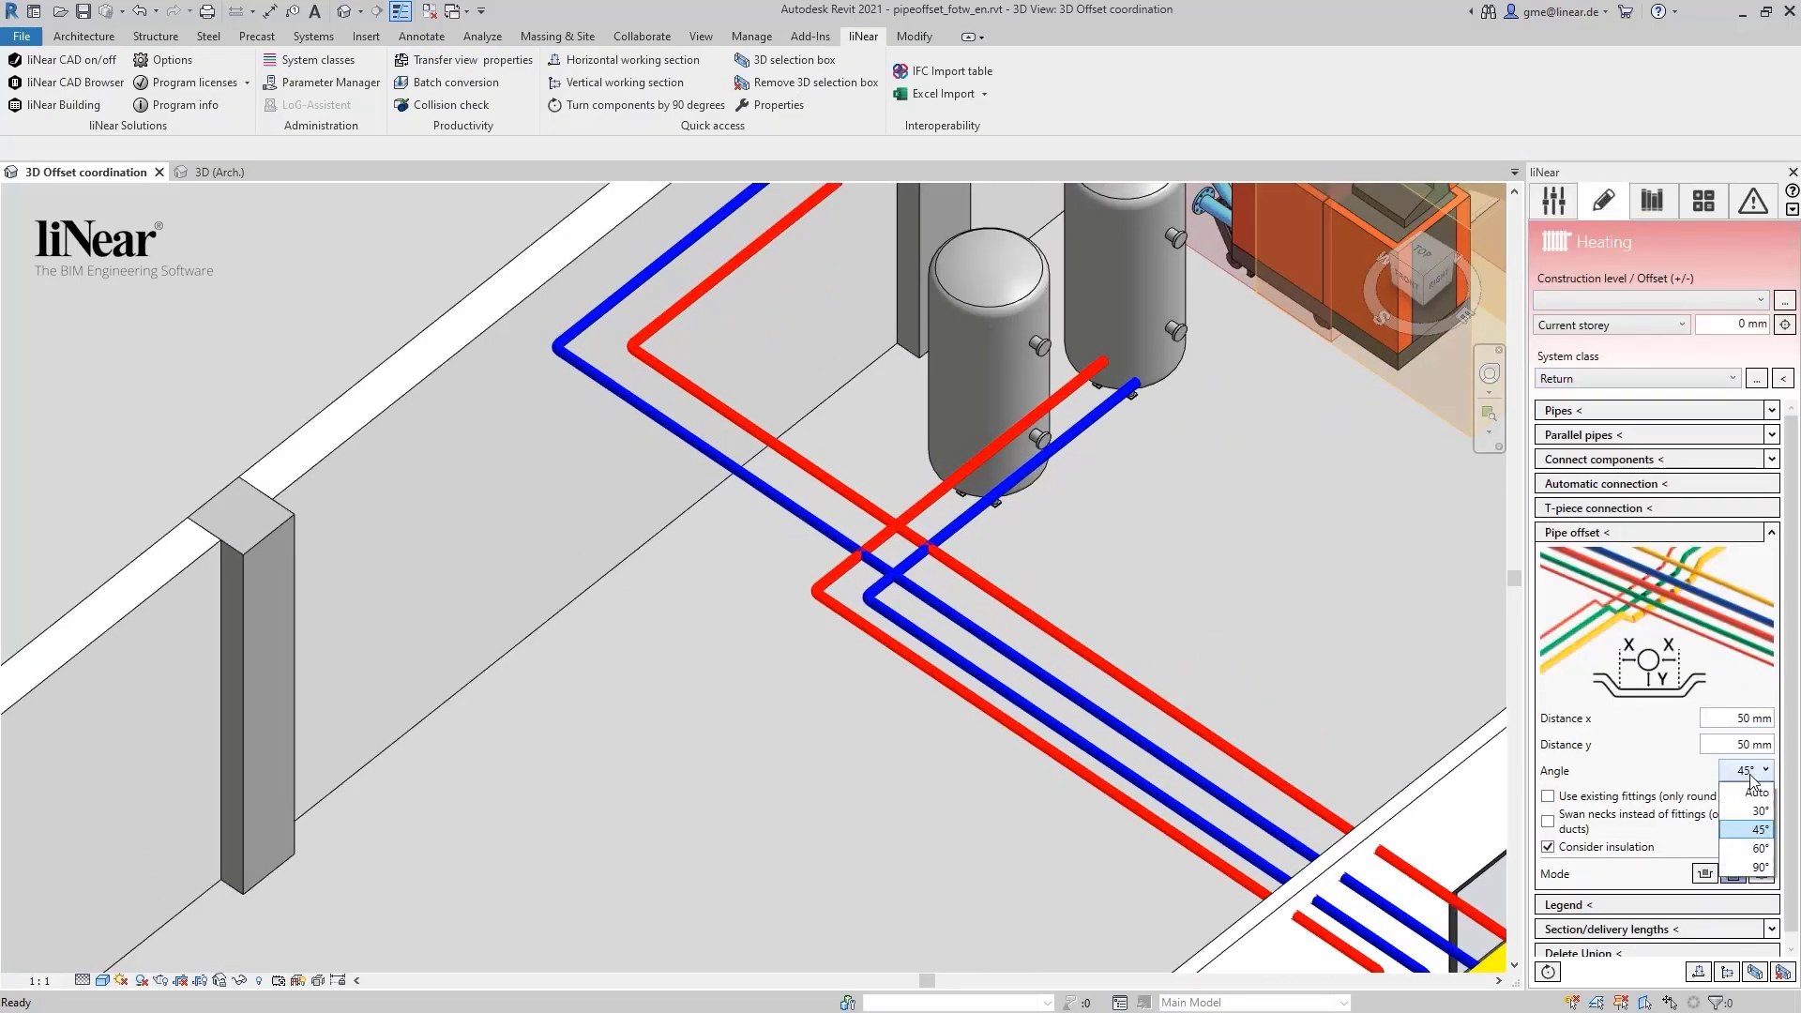
pyautogui.click(1745, 790)
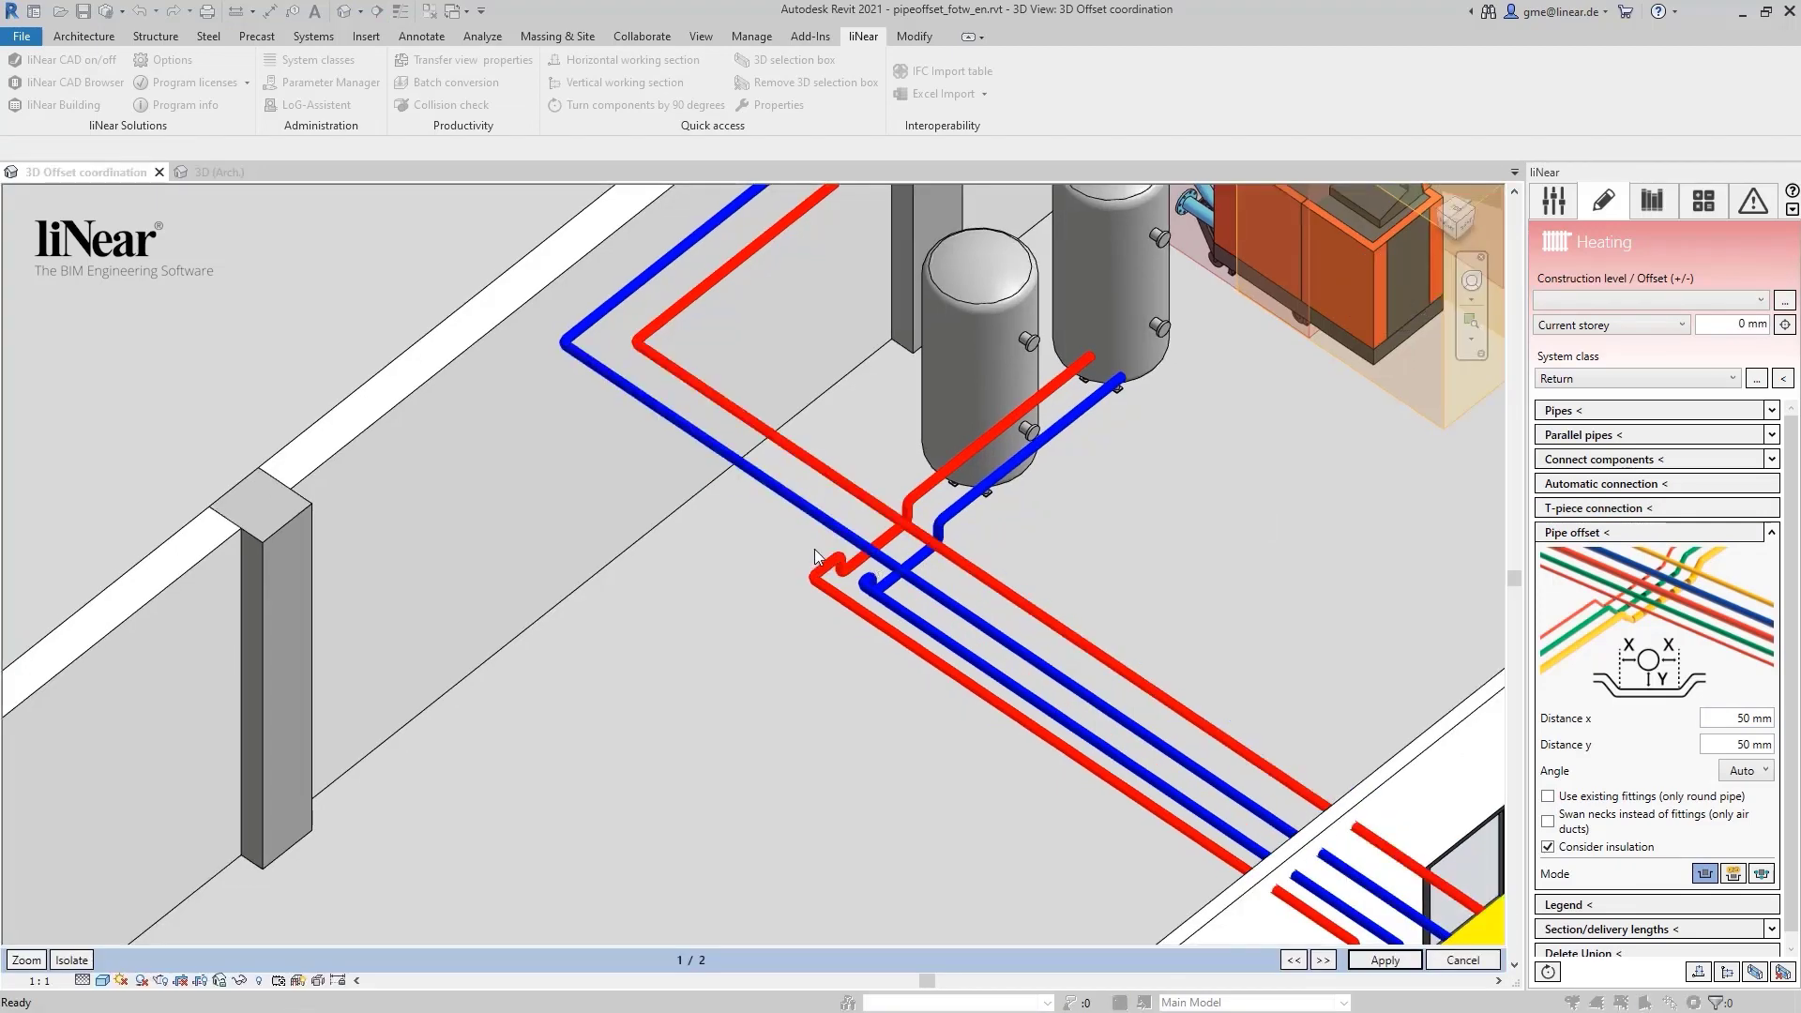
pyautogui.click(1321, 960)
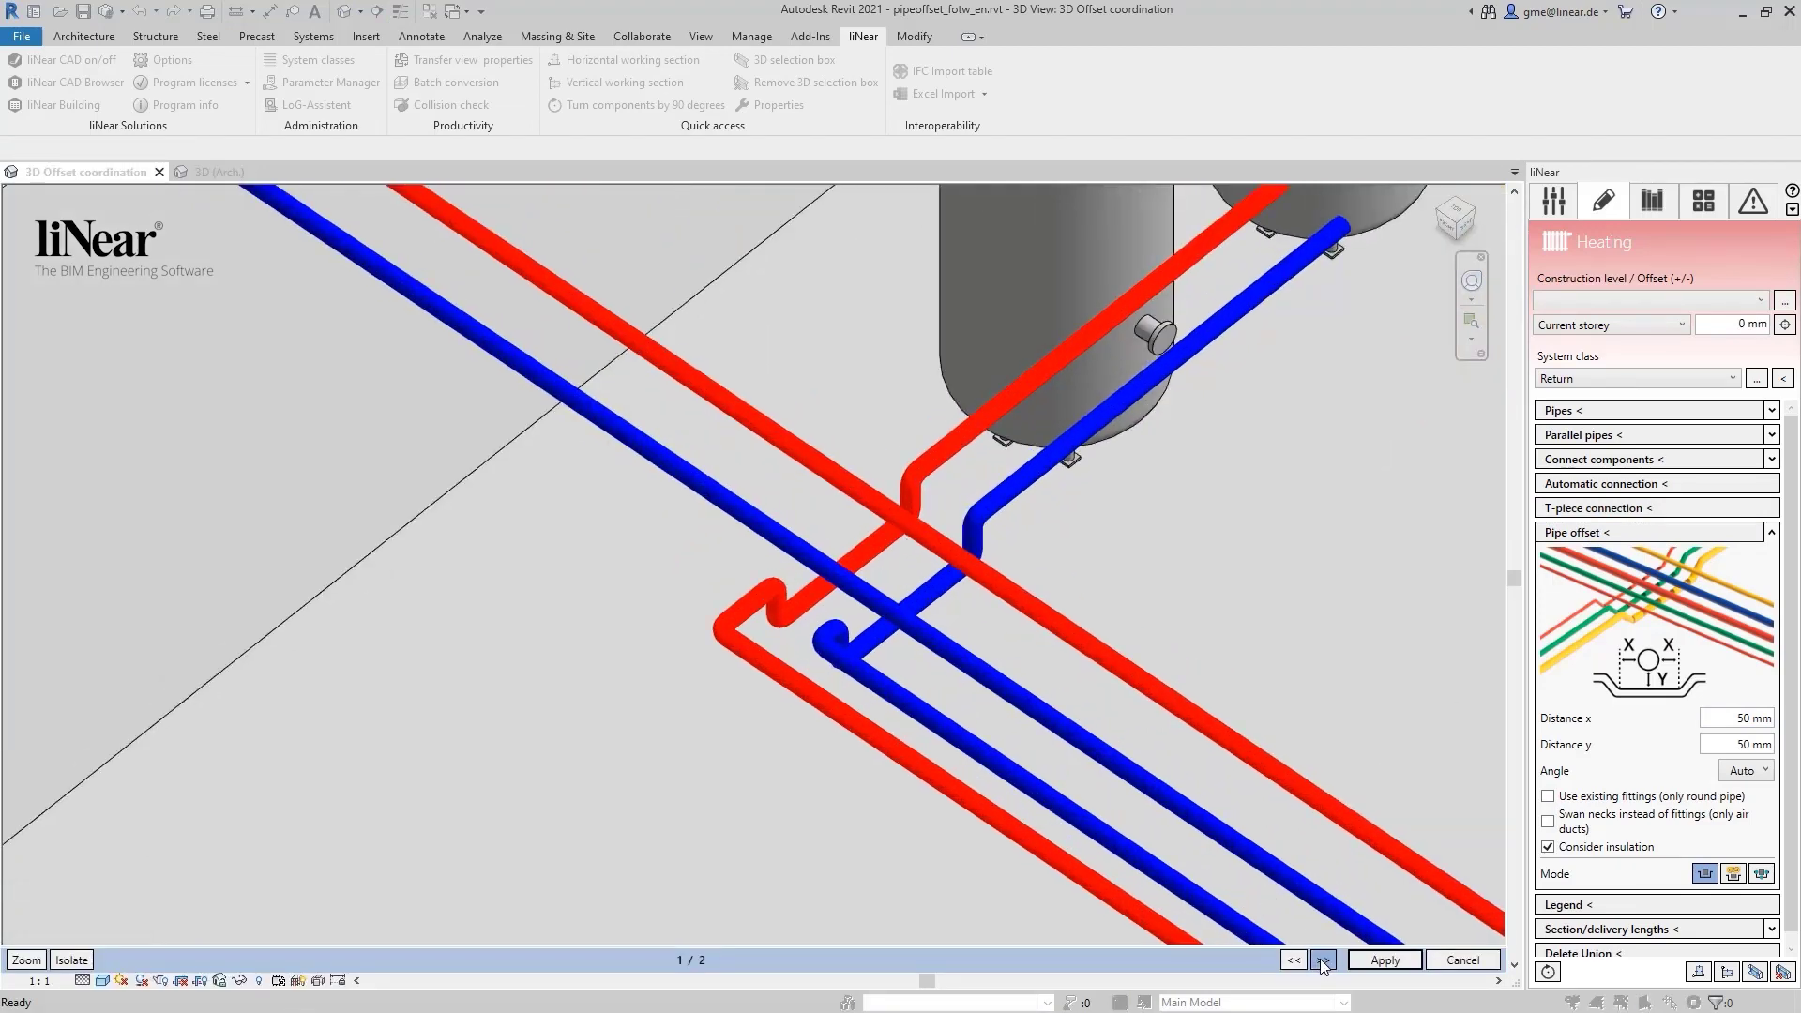
pyautogui.click(1293, 960)
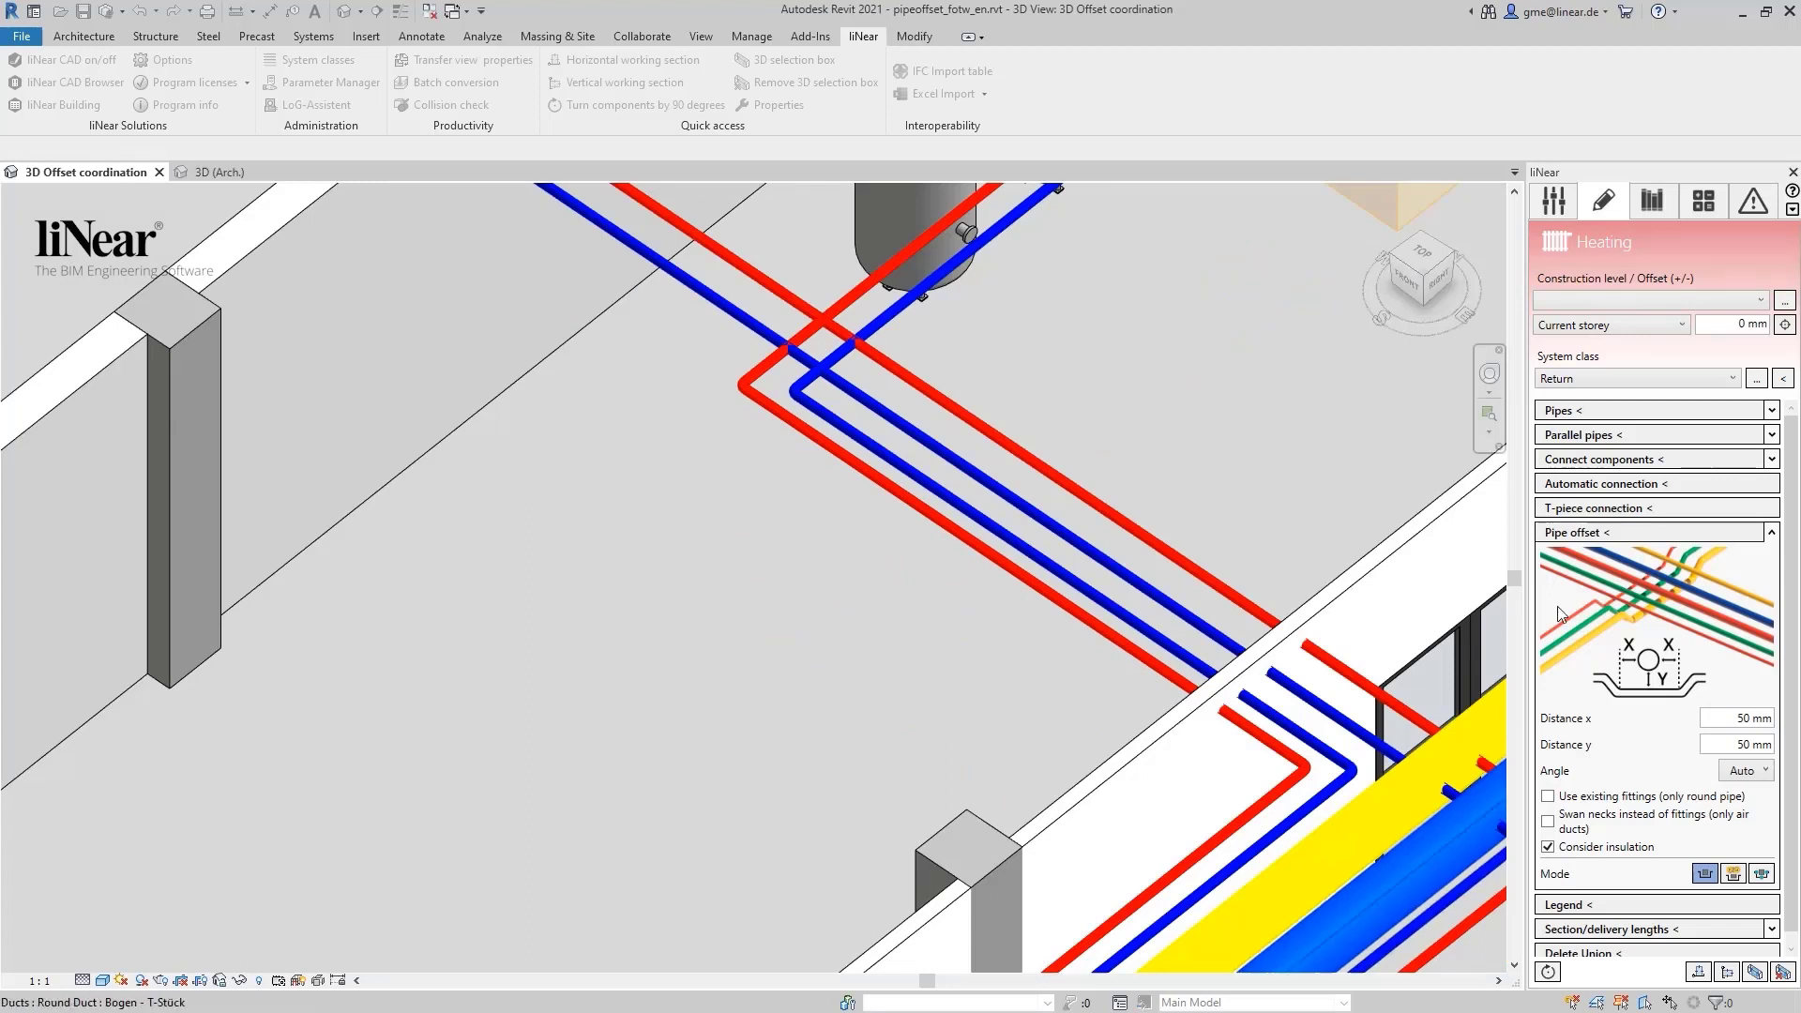
# - Re-enable existing fittings and preview offset variant 2/2 at the storage-tank crossing
pyautogui.click(1548, 796)
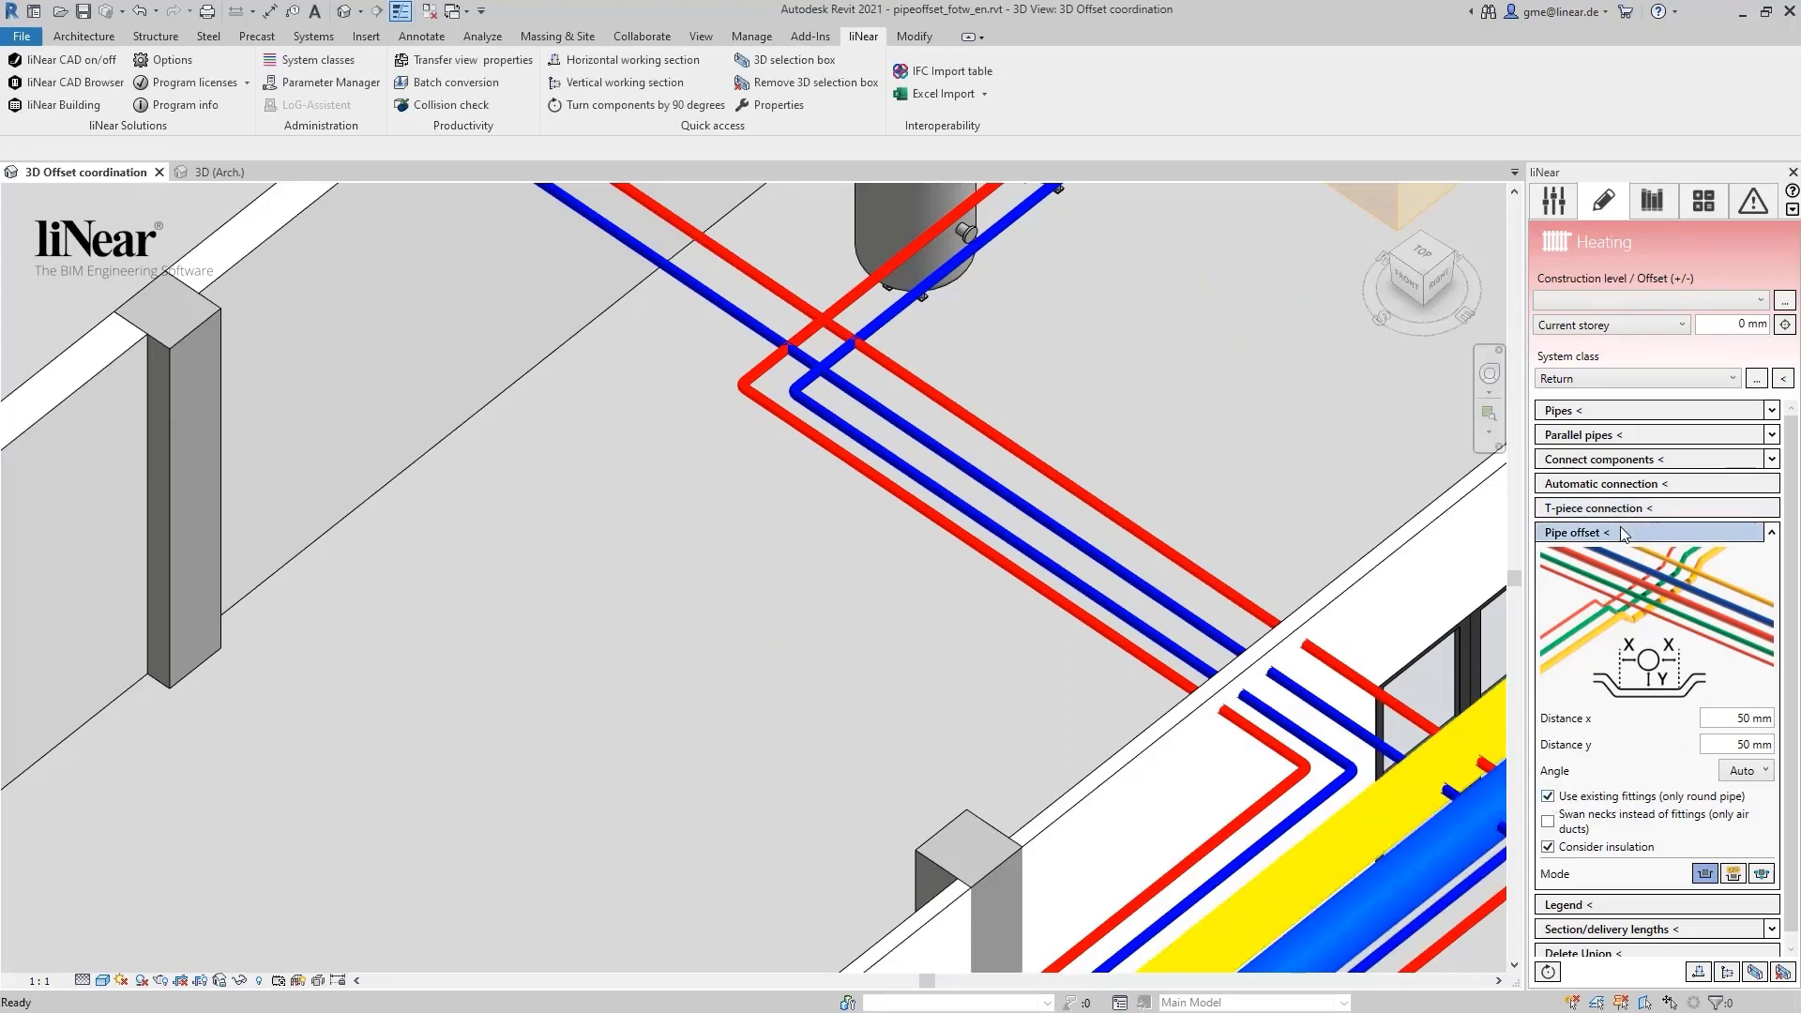
pyautogui.click(1581, 532)
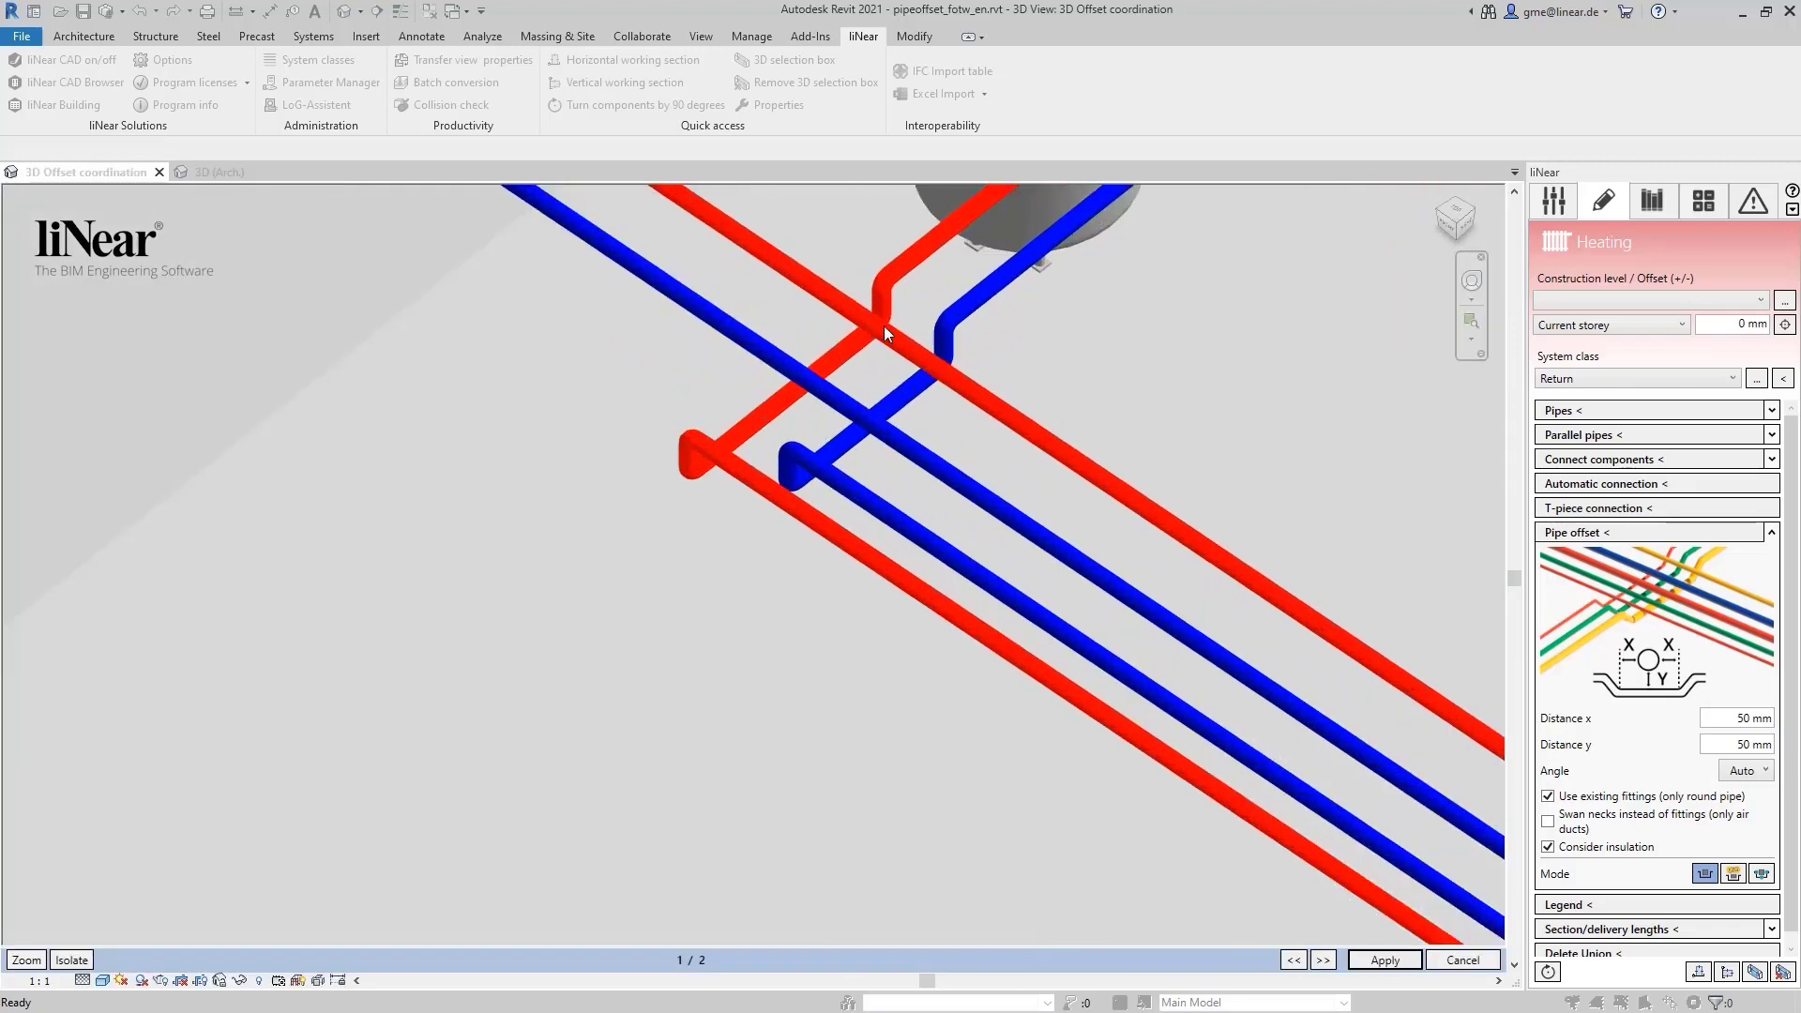
pyautogui.click(1322, 960)
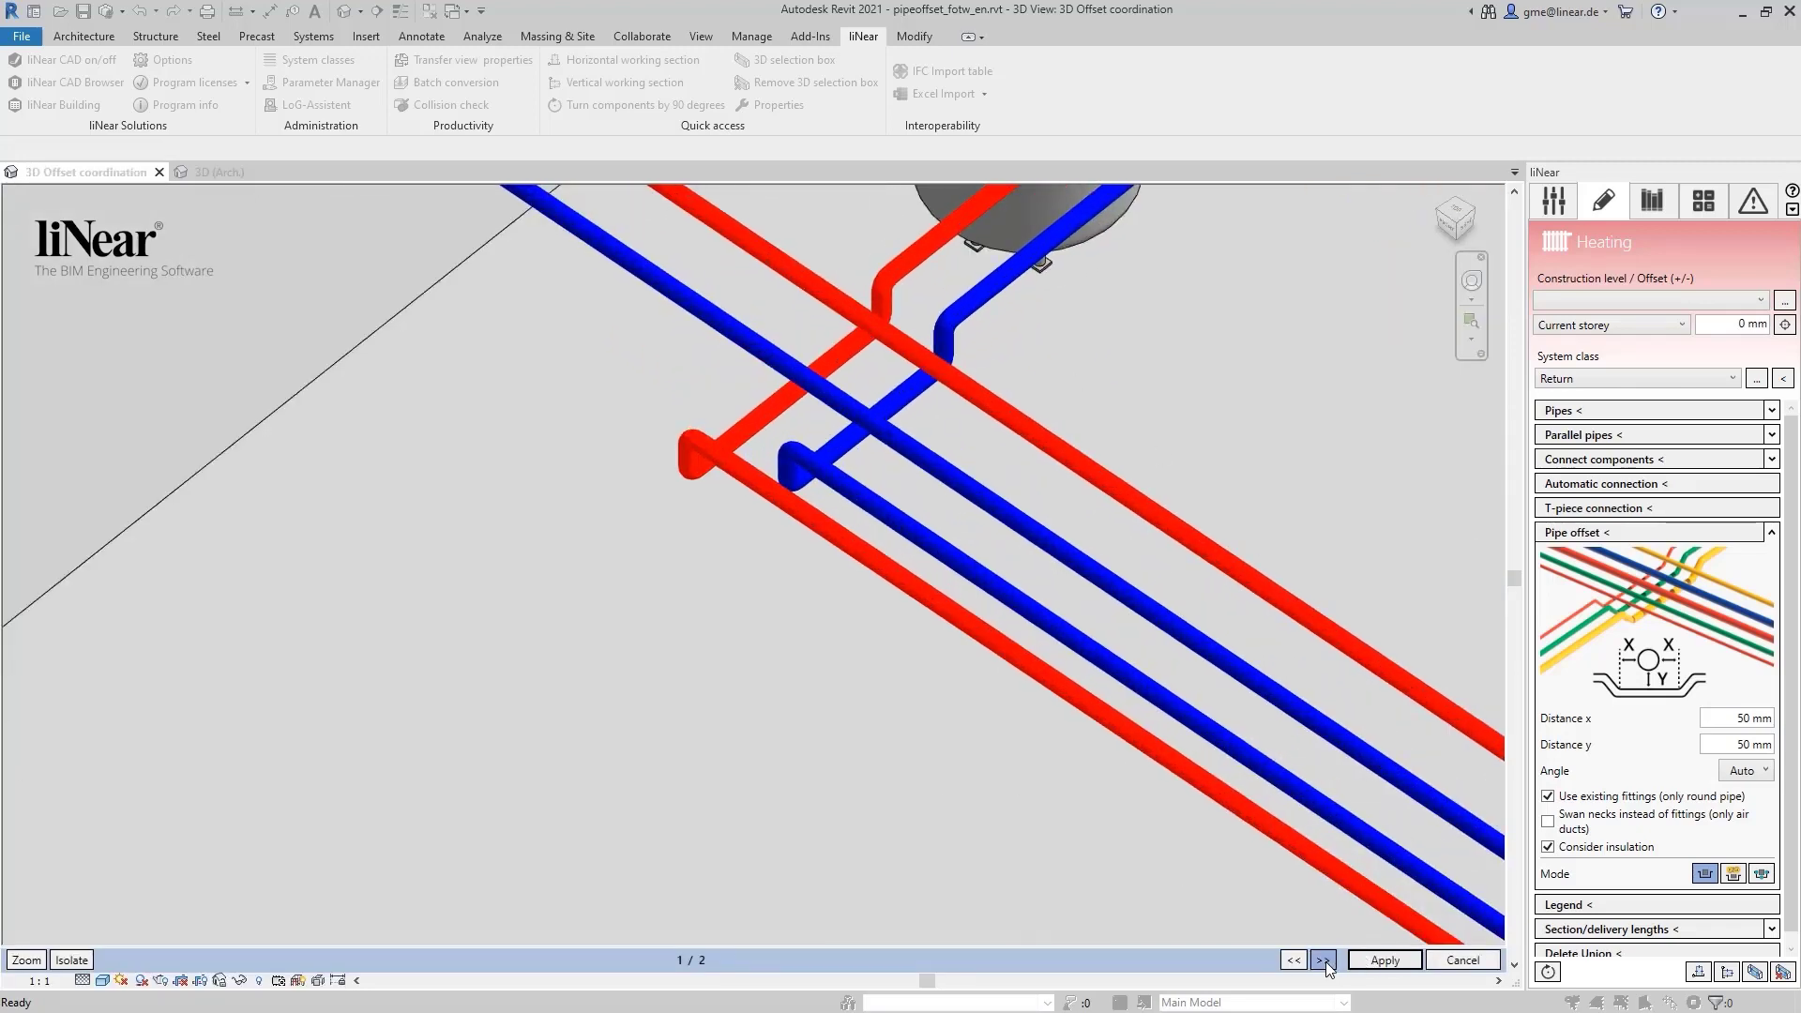
pyautogui.click(1321, 960)
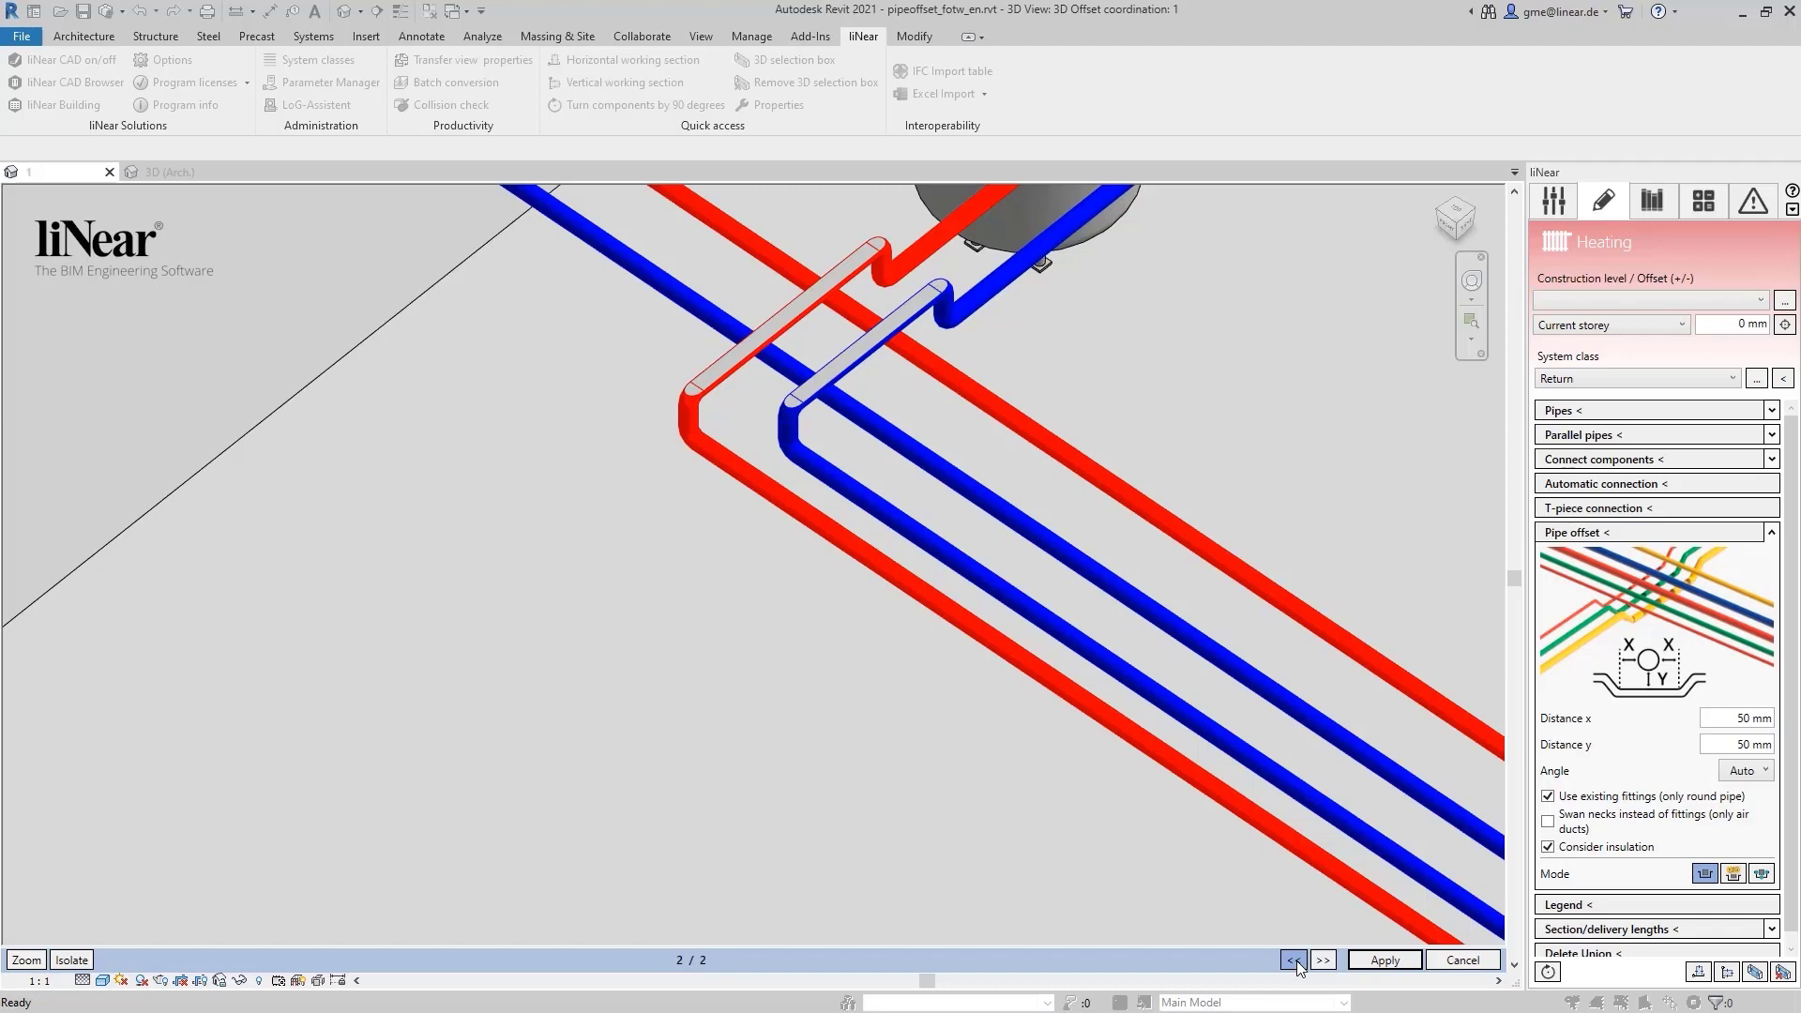